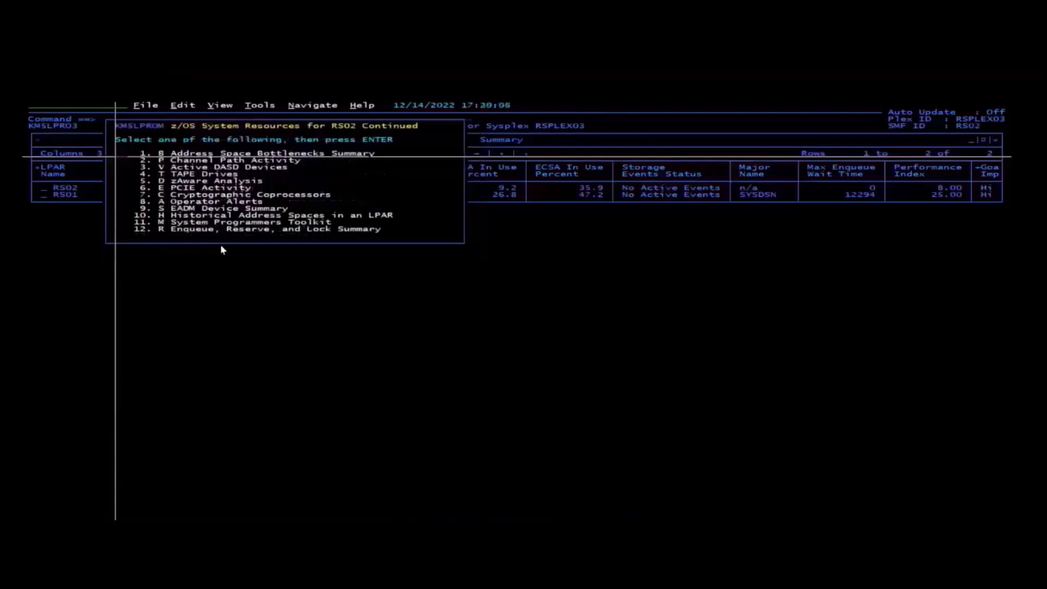
Select the System Programmers Toolkit from the z/OS System Resources Continued menu
left_click(120, 152)
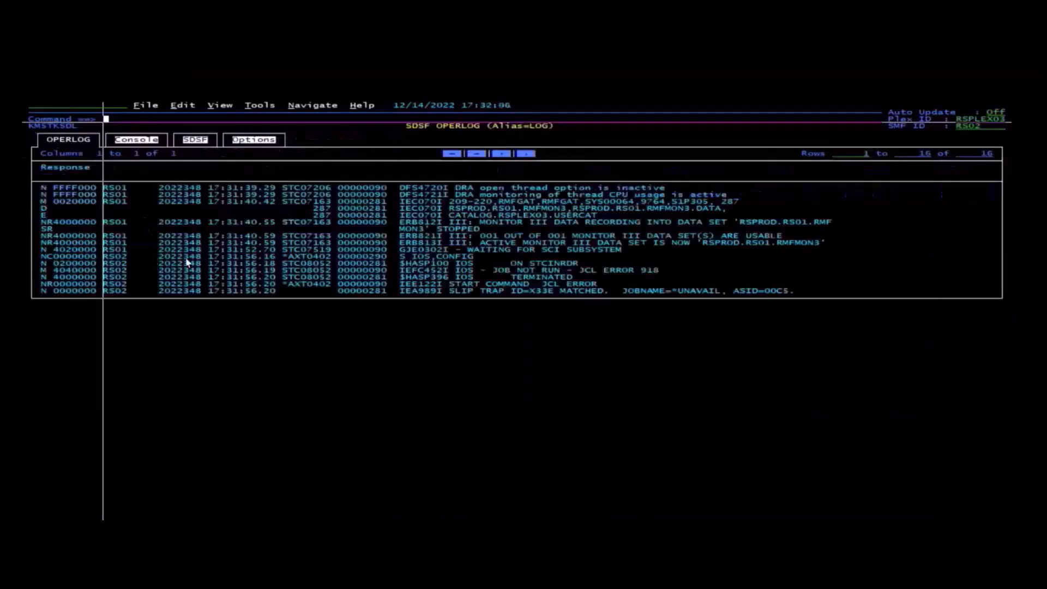
mouse_move(412, 381)
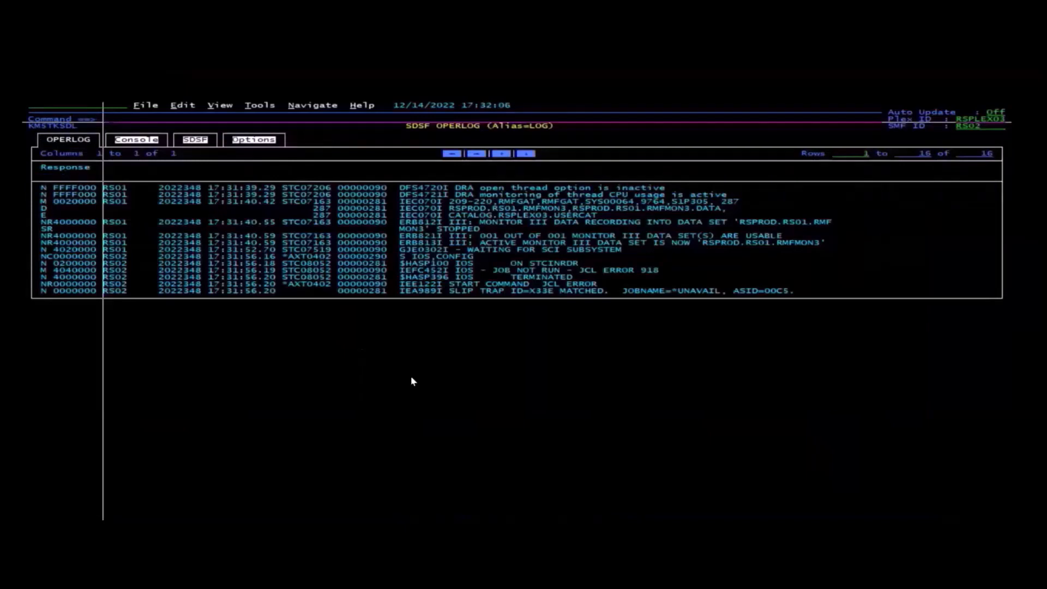
left_click(107, 119)
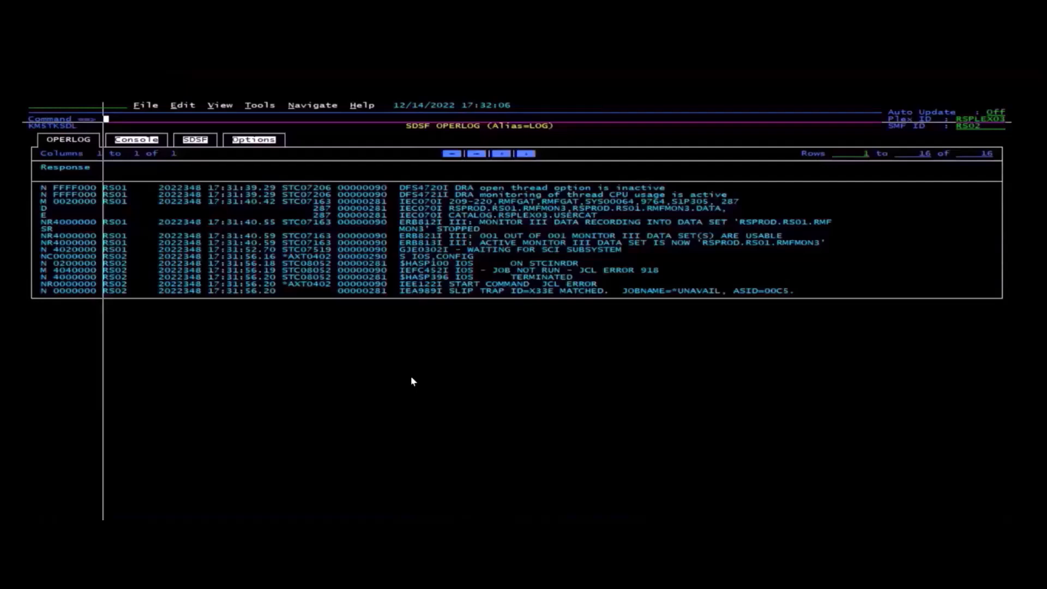
mouse_move(132, 152)
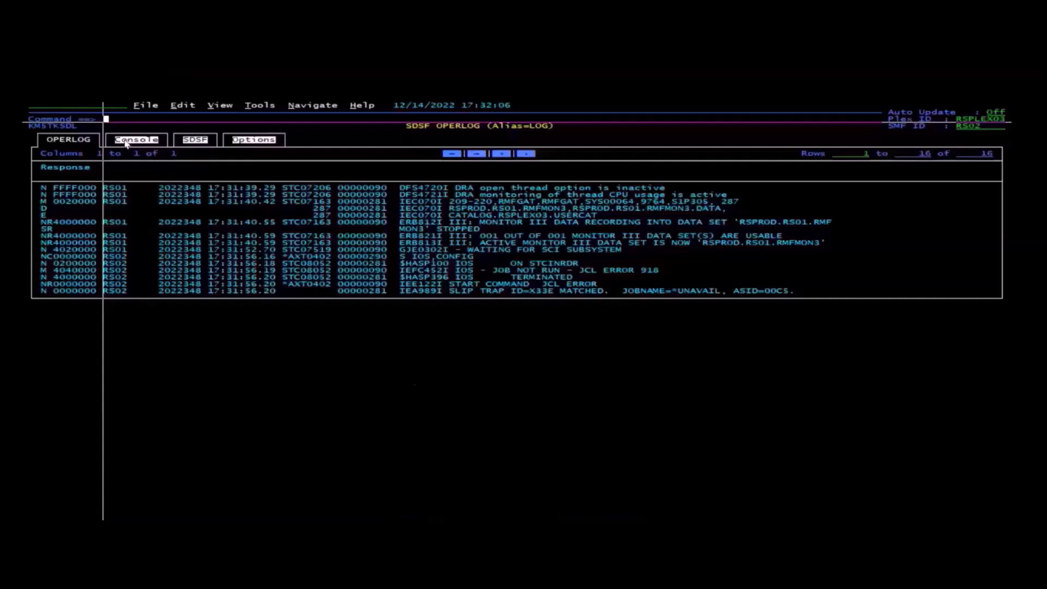
Issue the D IOS,CONFIG command from the Console tab's command field
left_click(137, 139)
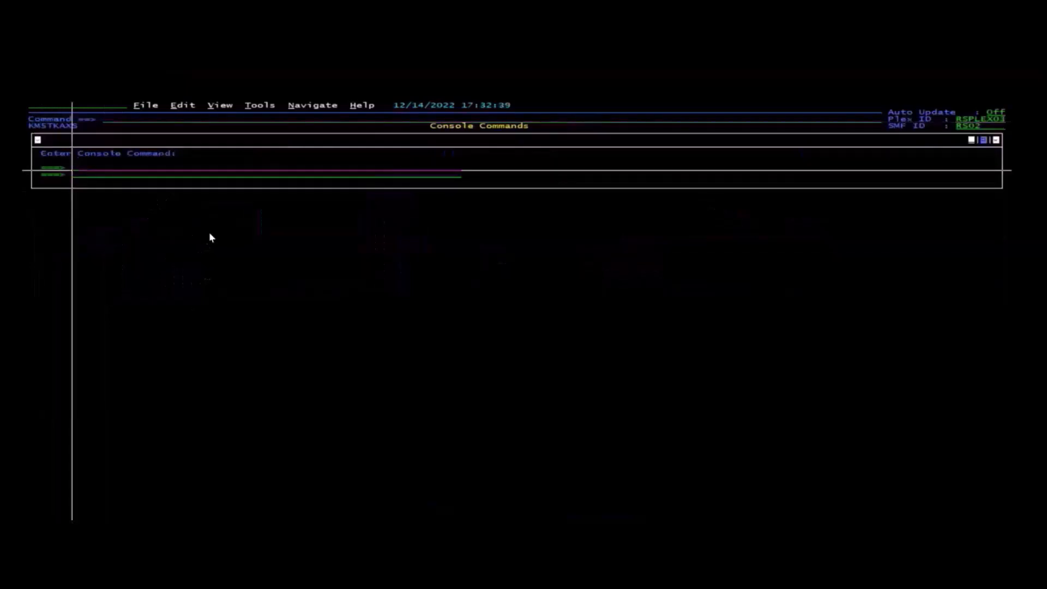
type("d")
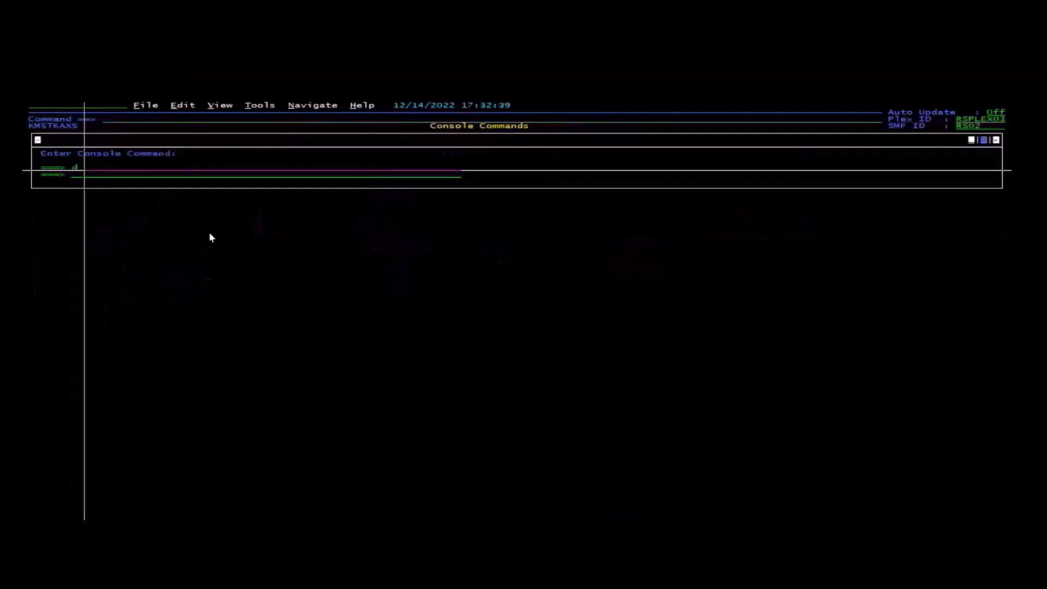
type("ios.config")
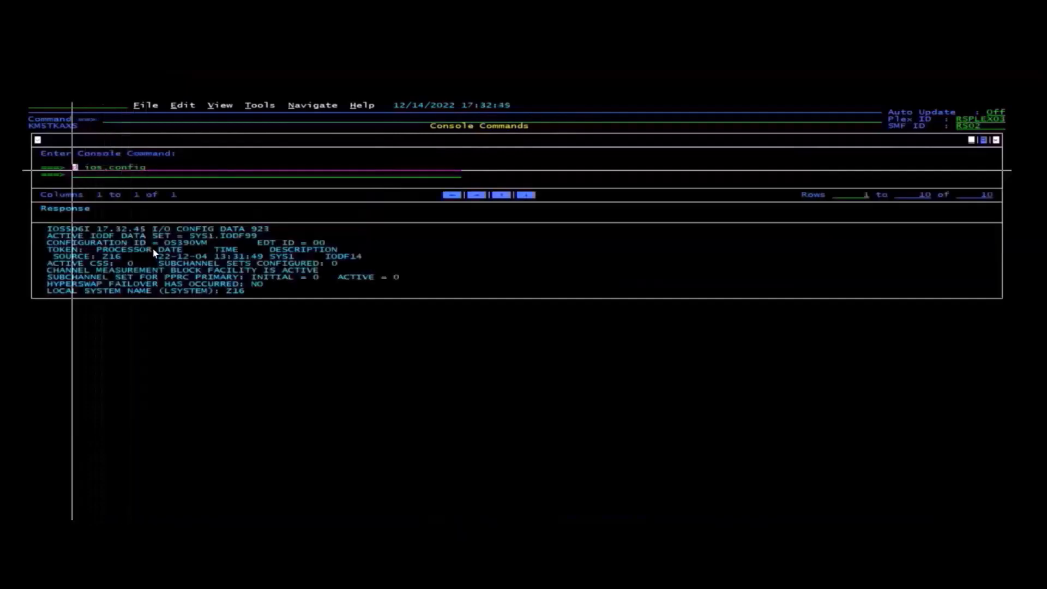
mouse_move(293, 305)
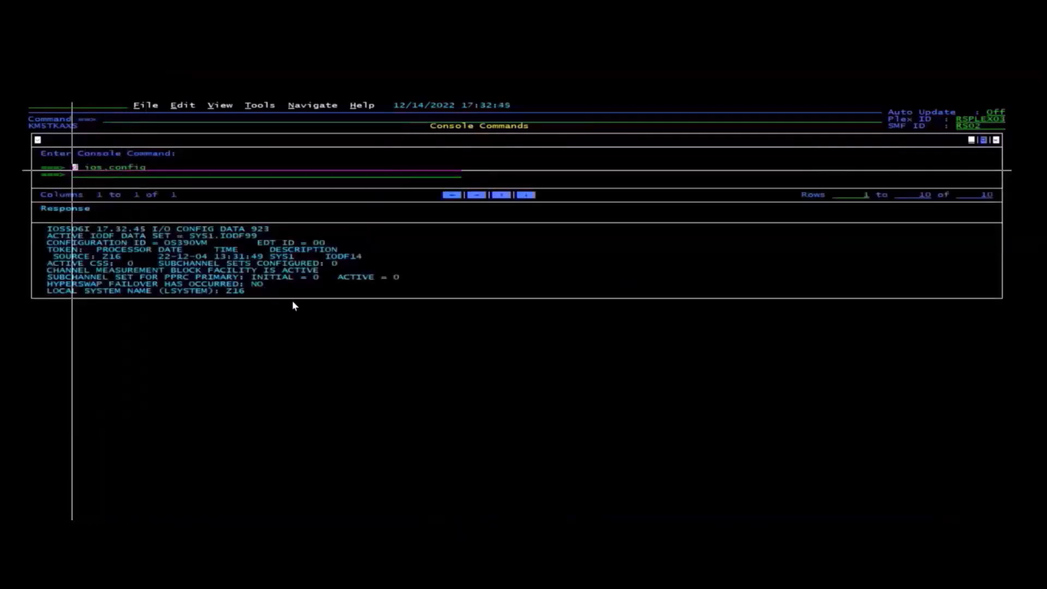
mouse_move(251, 270)
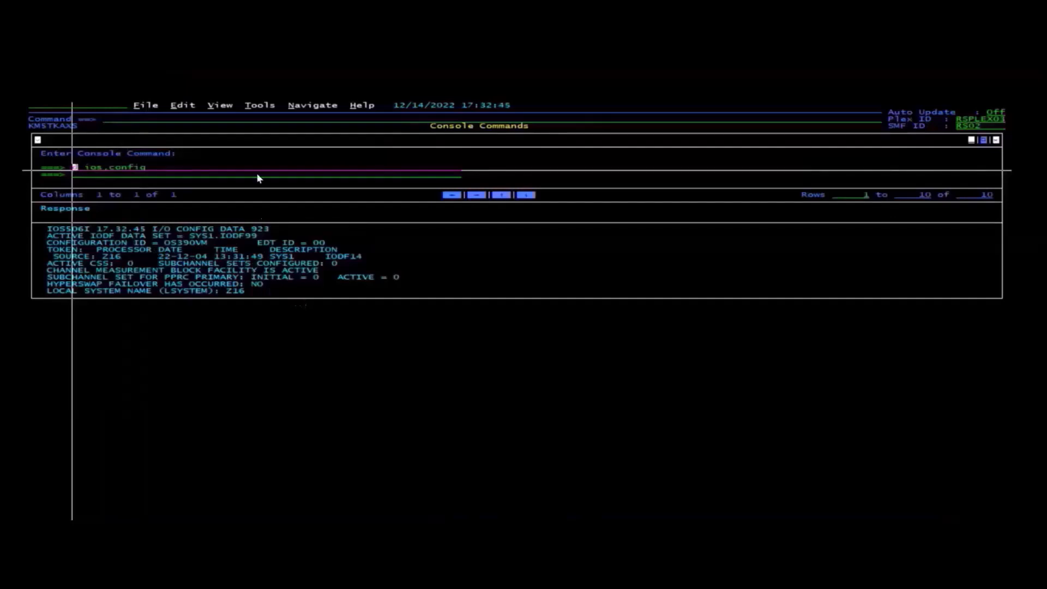
mouse_move(189, 234)
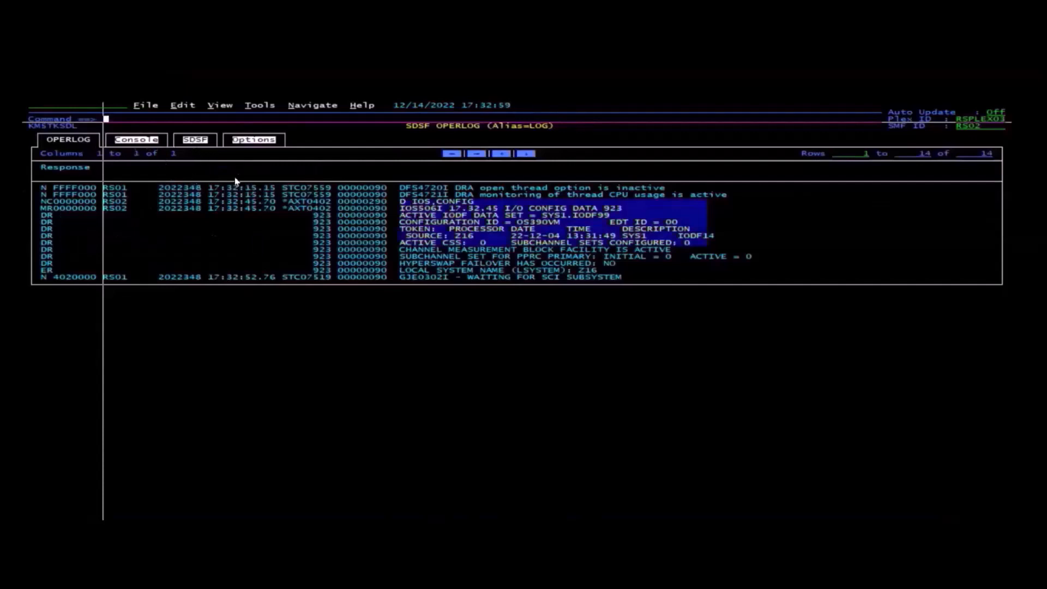
mouse_move(207, 178)
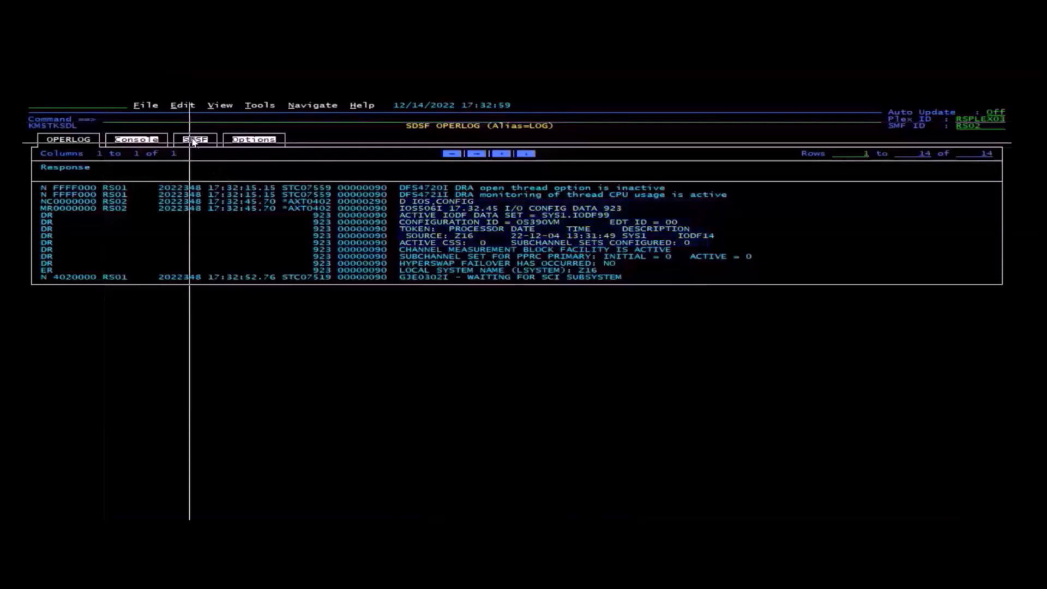
Show the SDSF Commands list with entries such as APF, LNK, PARM and SYM
left_click(194, 139)
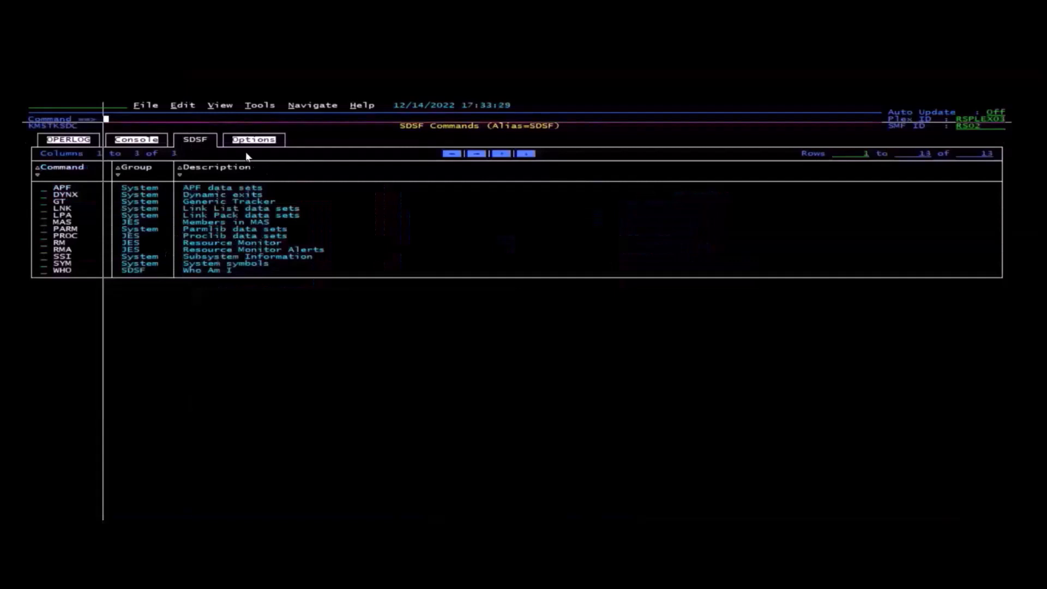
Bring up the SDSF Options for display lines, current-line position and show-all-commands
left_click(254, 140)
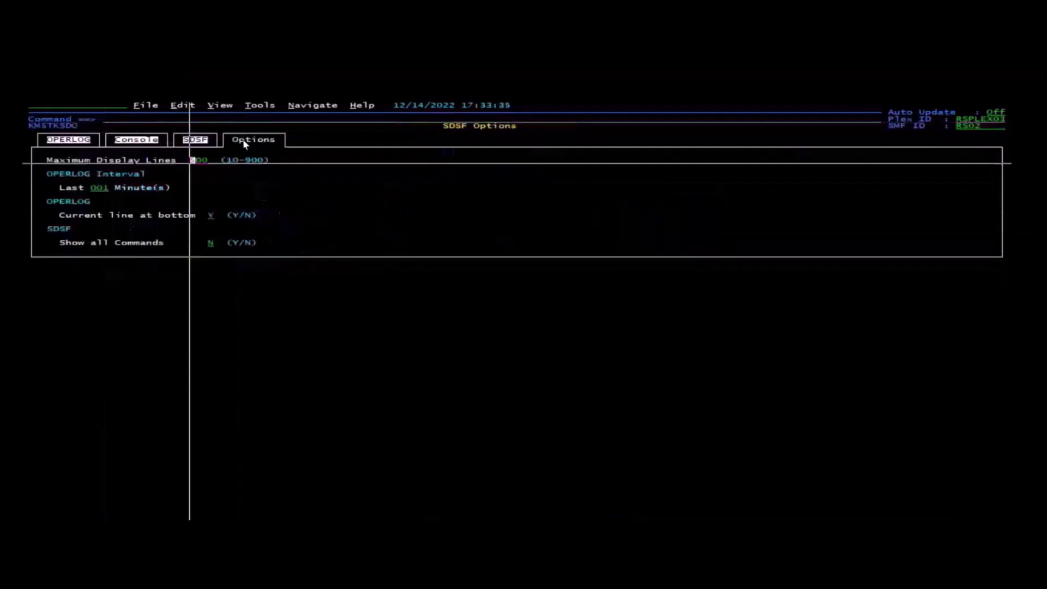
mouse_move(301, 207)
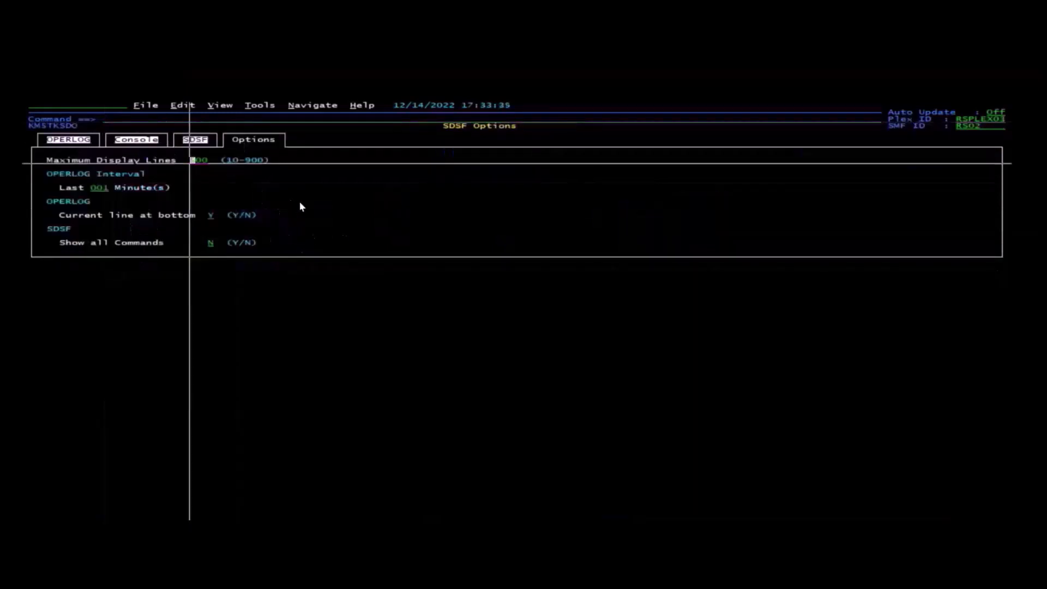
mouse_move(248, 175)
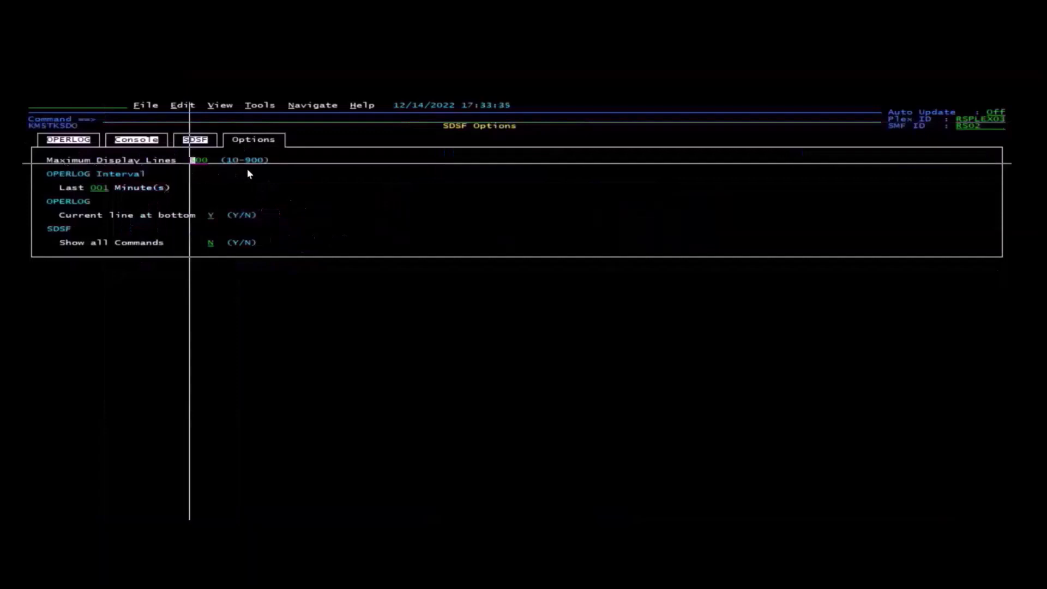
mouse_move(87, 195)
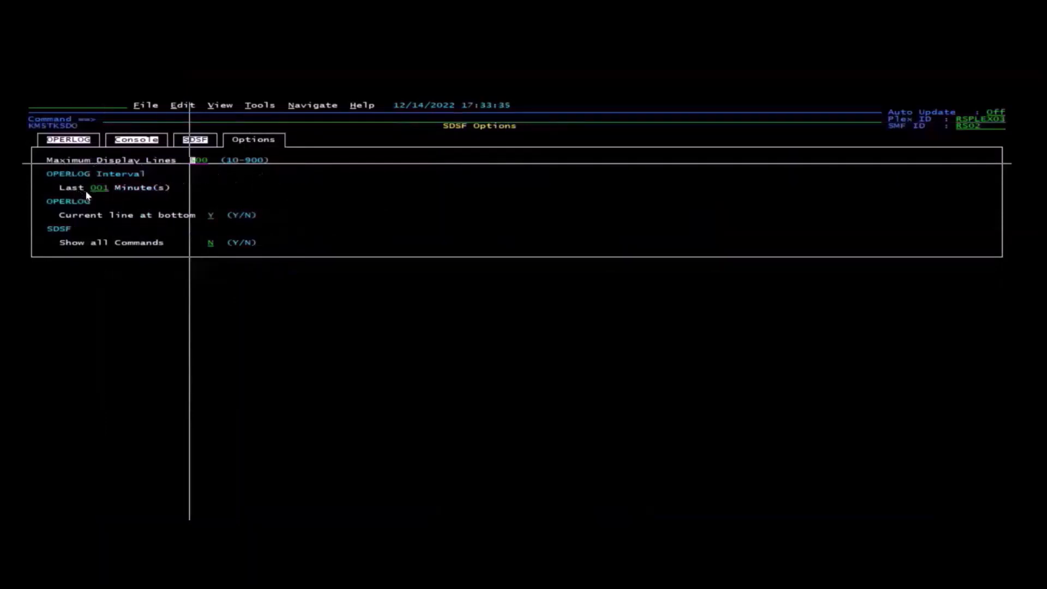
mouse_move(107, 201)
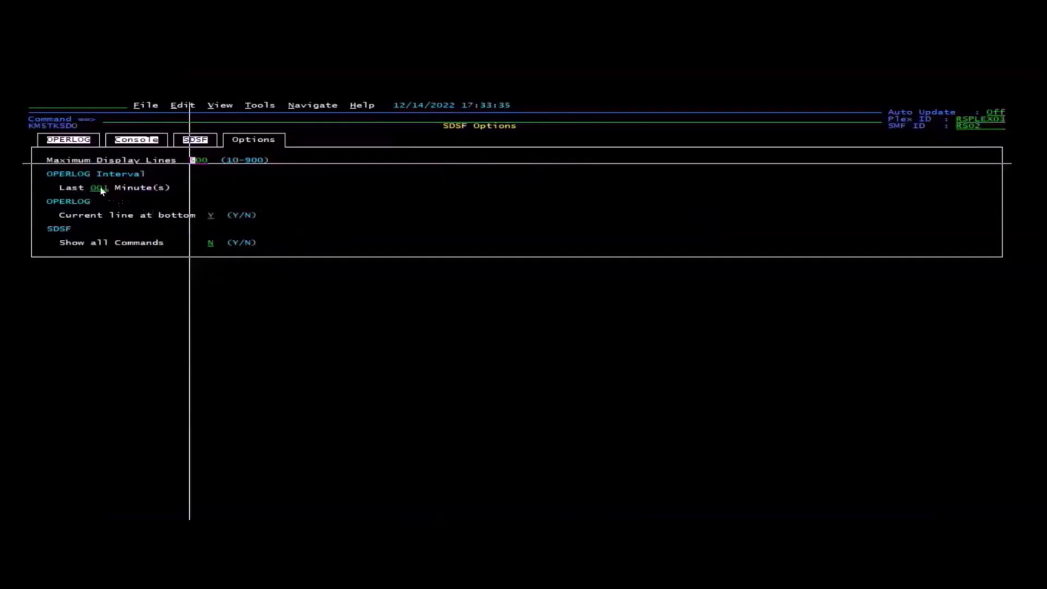
mouse_move(109, 199)
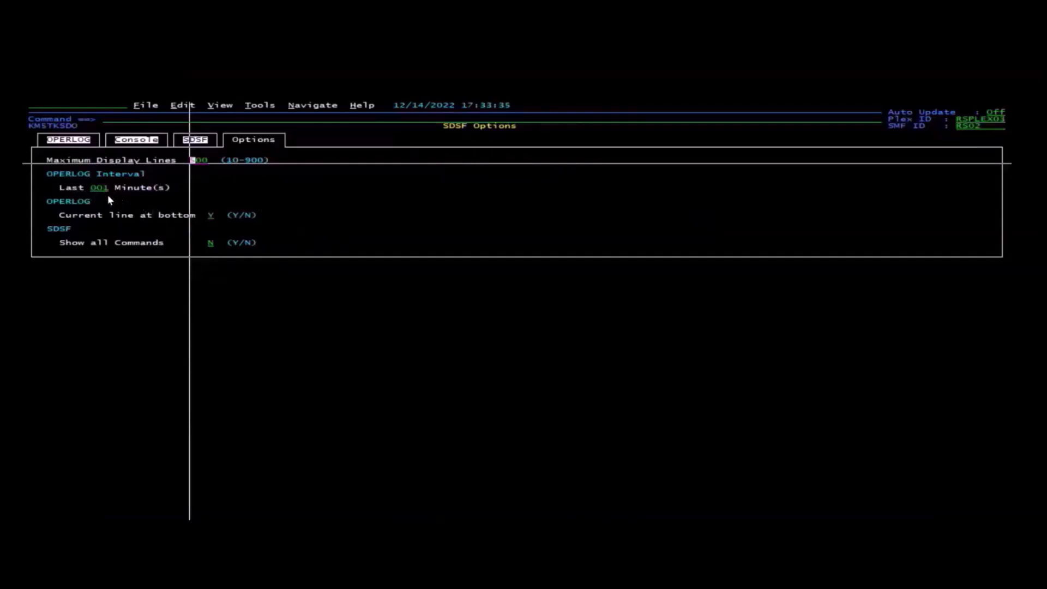
mouse_move(115, 197)
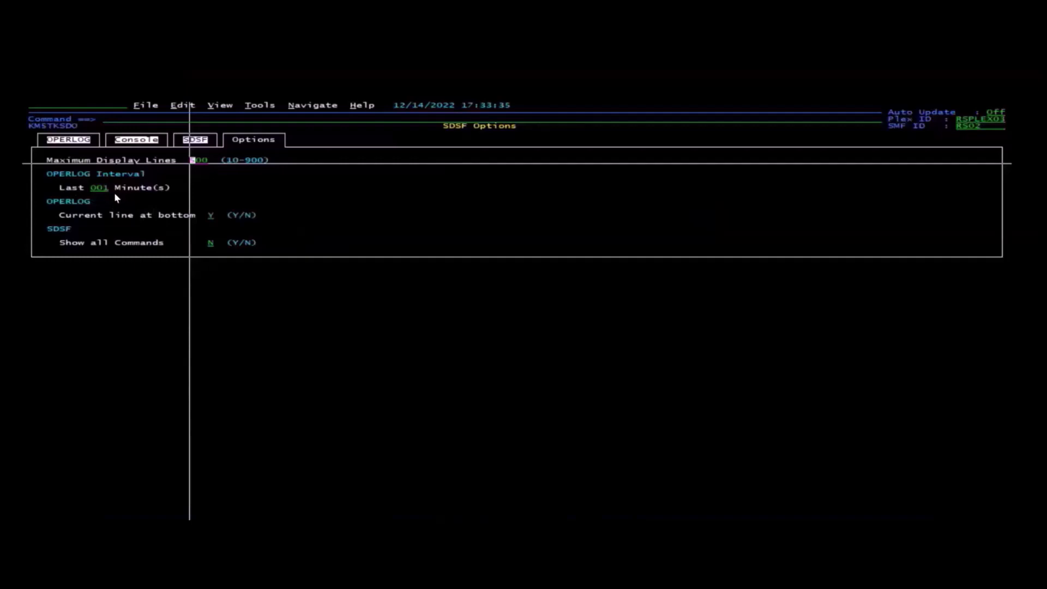
mouse_move(153, 211)
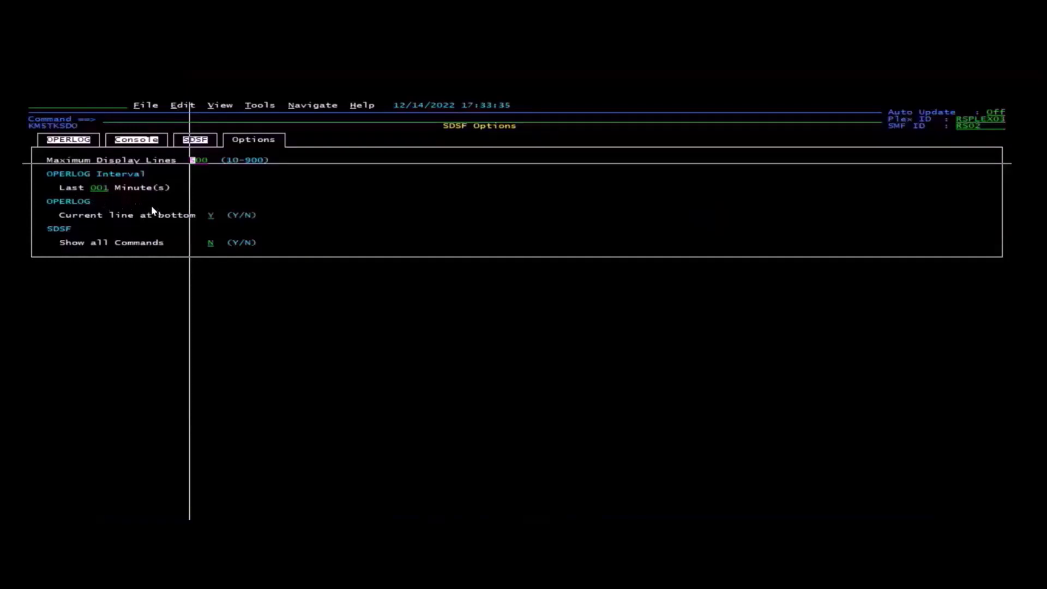
mouse_move(124, 199)
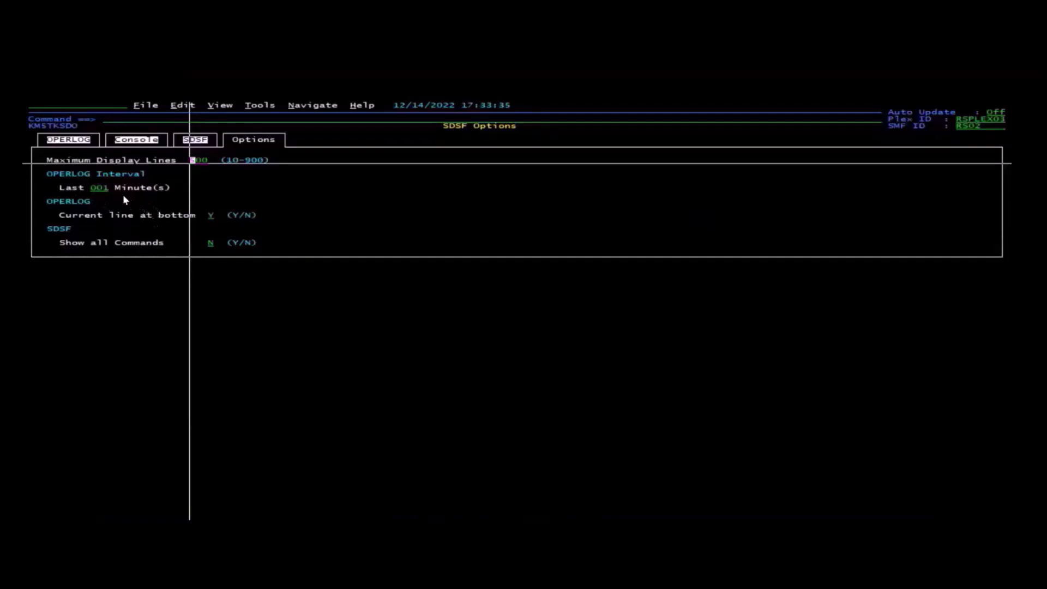
mouse_move(110, 198)
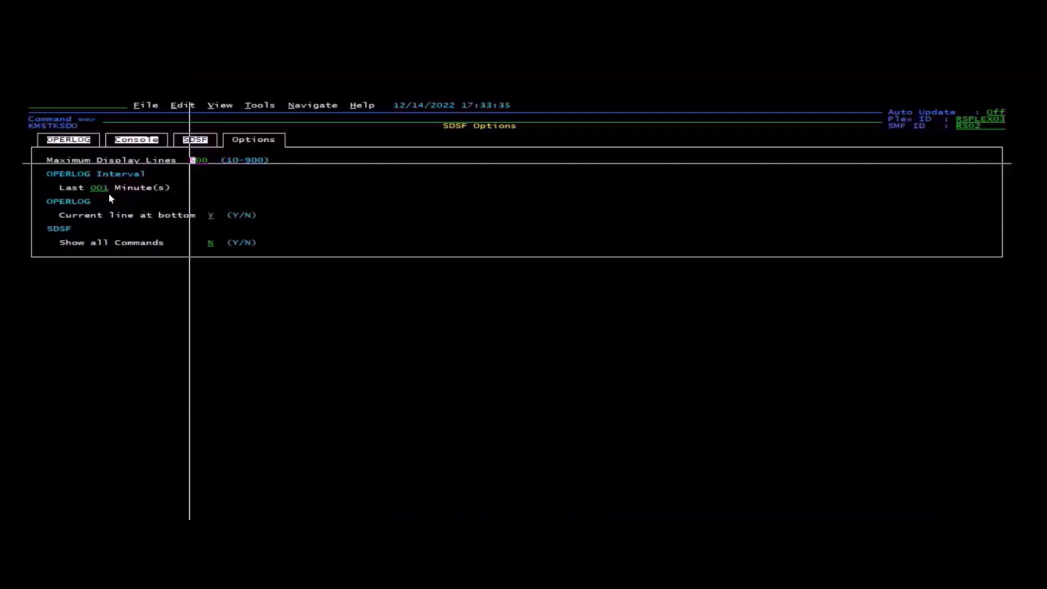
mouse_move(127, 202)
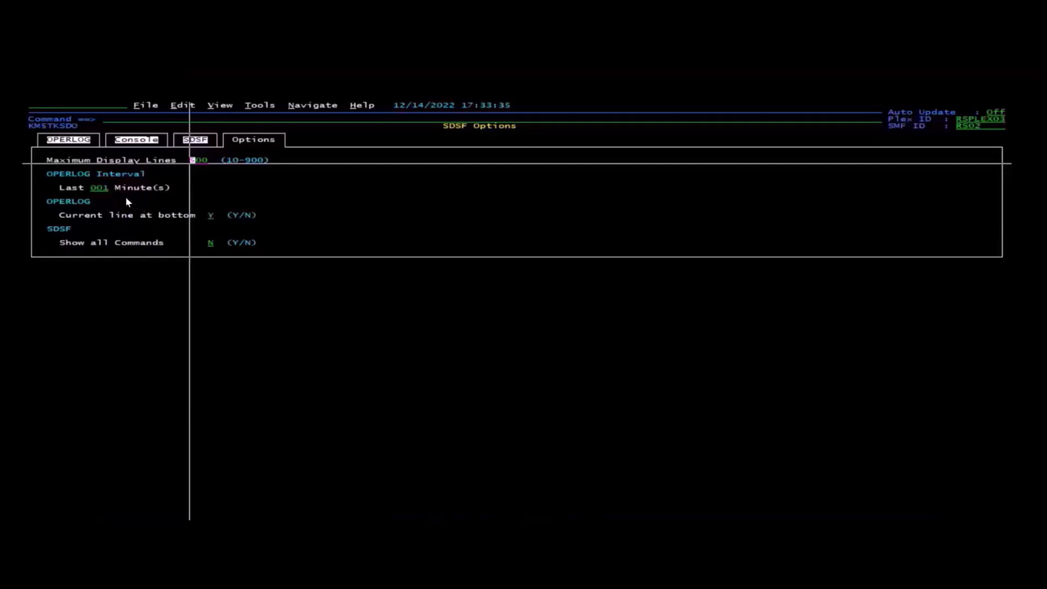
mouse_move(332, 272)
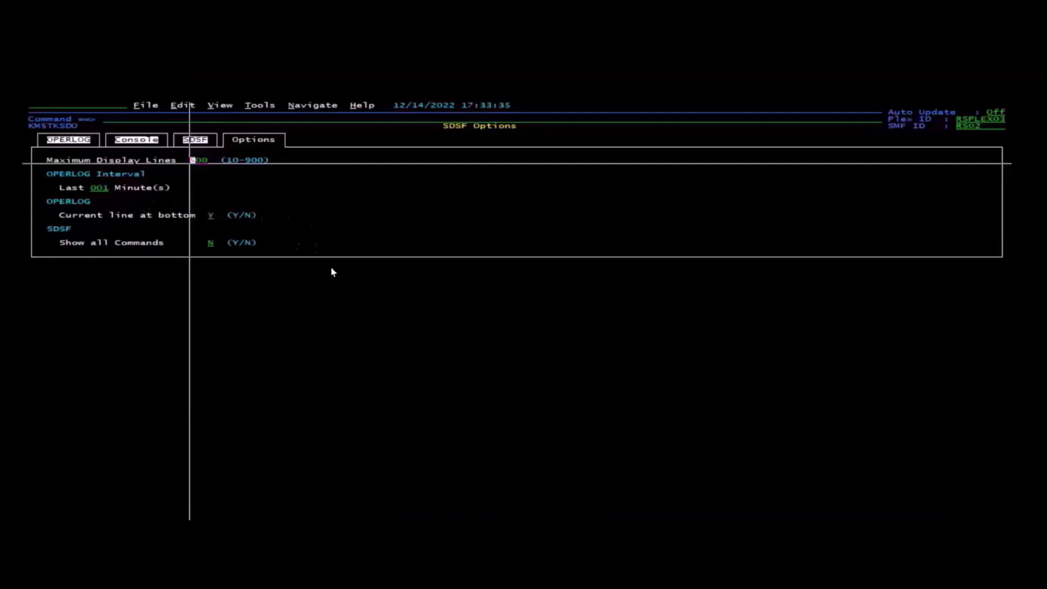
mouse_move(215, 221)
type("n")
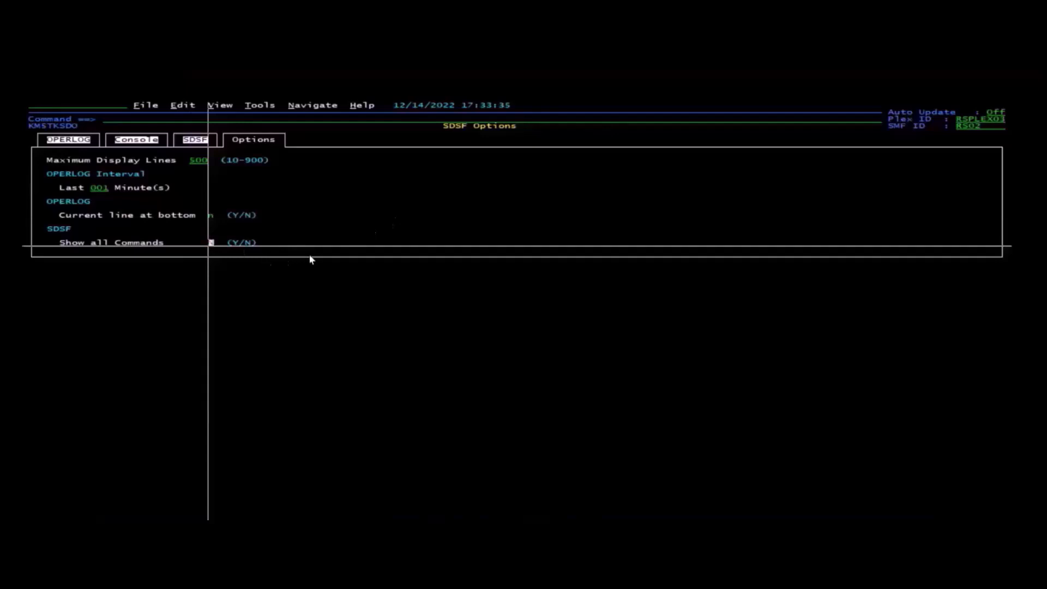
mouse_move(304, 260)
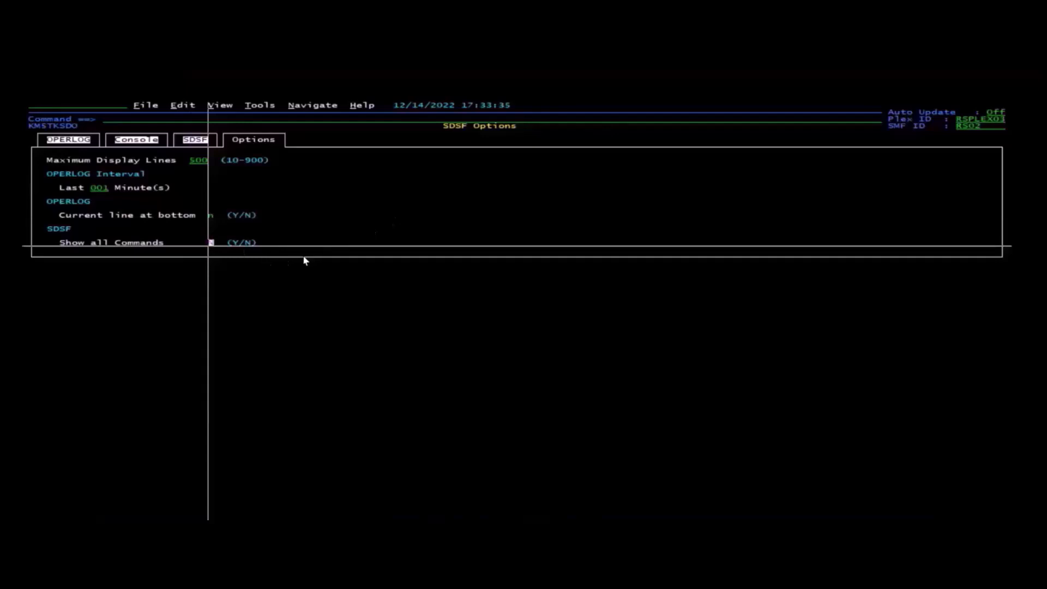
mouse_move(296, 255)
type("Y")
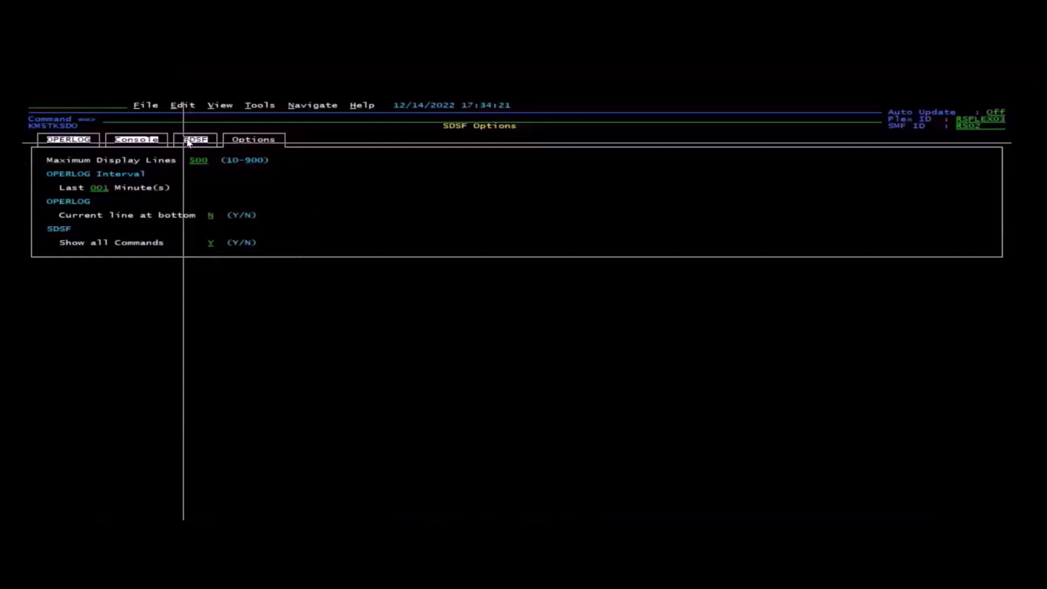
left_click(196, 140)
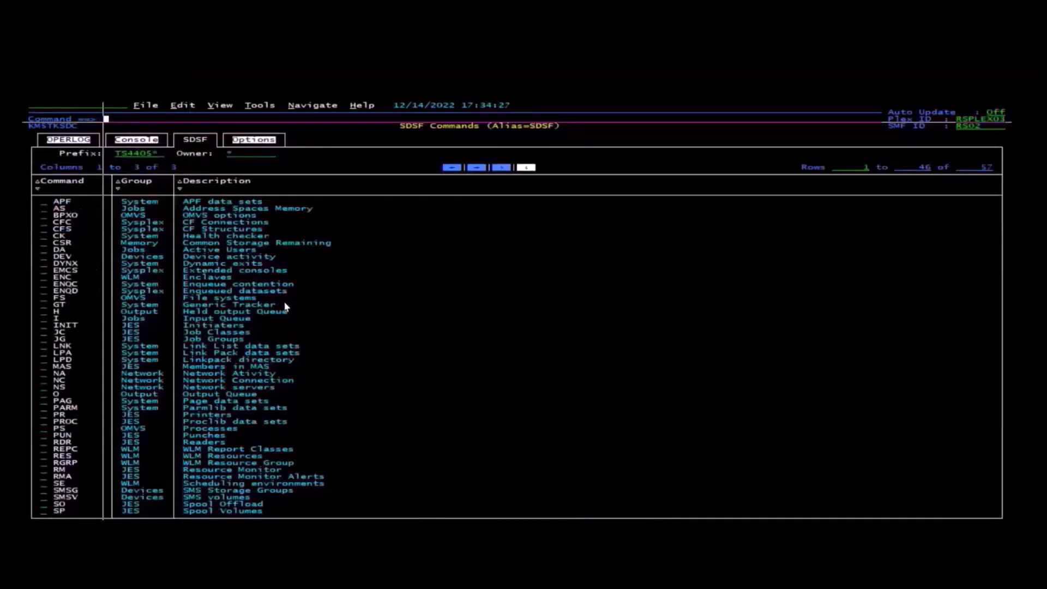
mouse_move(56, 321)
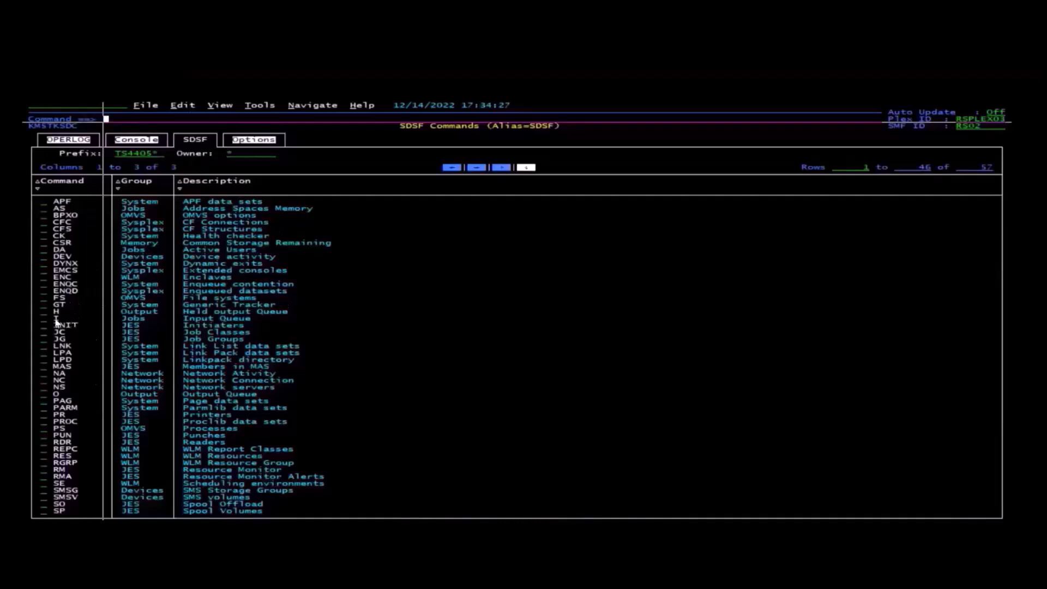
mouse_move(54, 332)
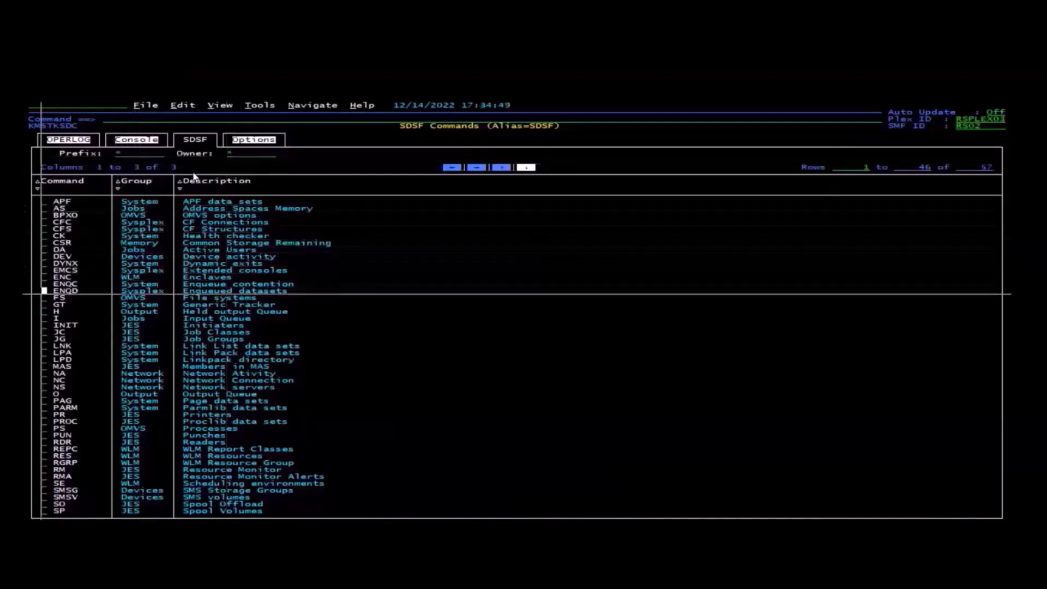
left_click(57, 317)
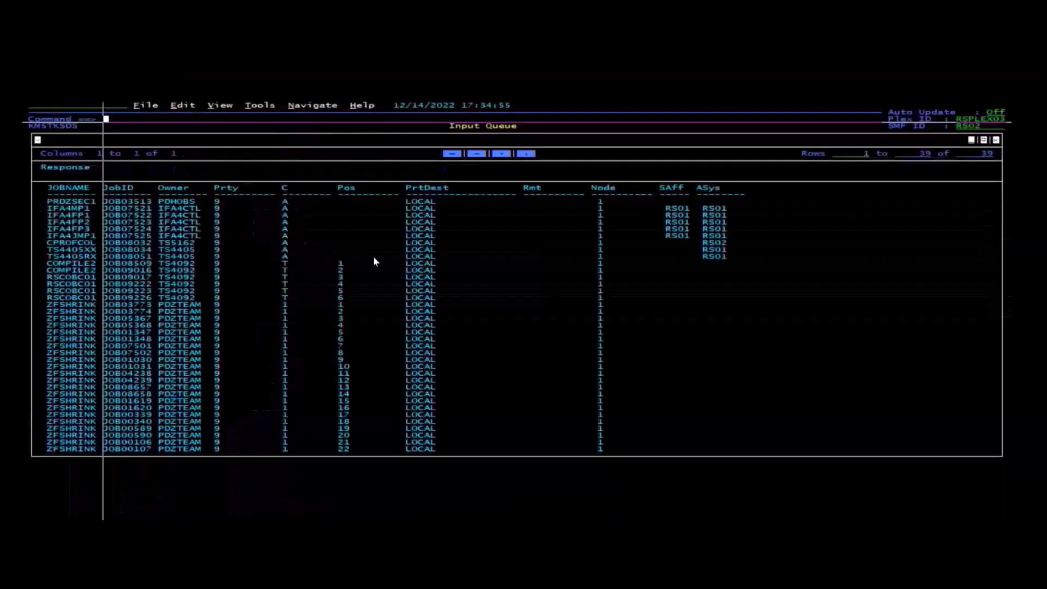
mouse_move(380, 266)
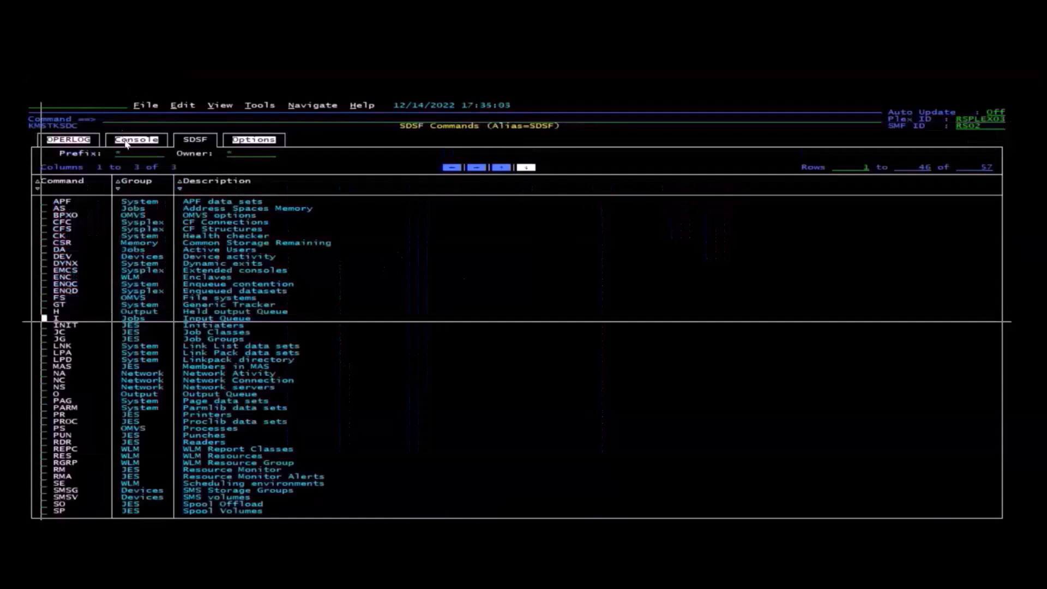
Show the saved Console Commands list, including D IOS,CONFIG and D SMS
left_click(136, 140)
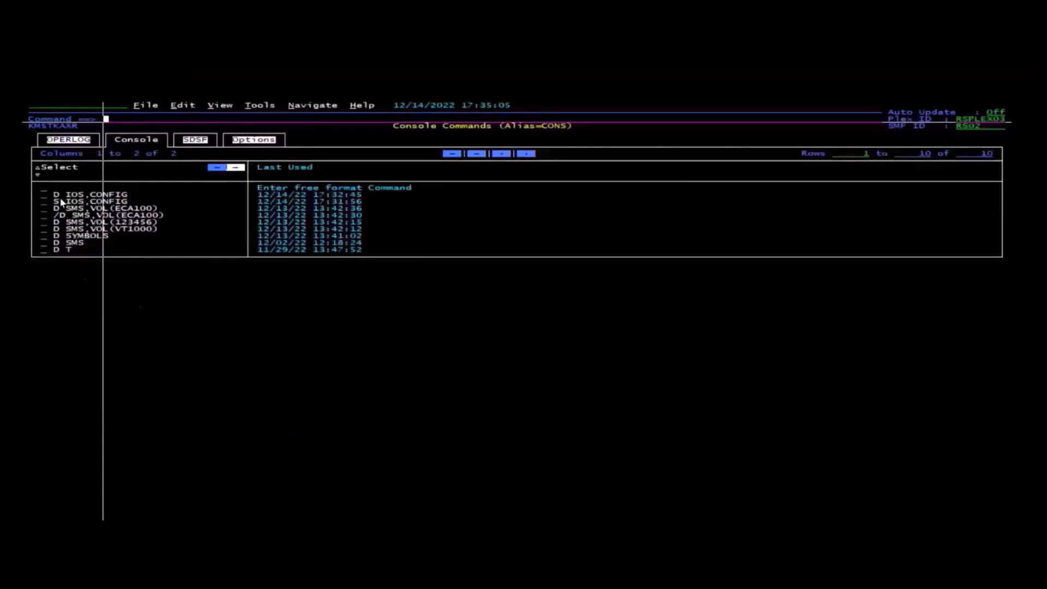
mouse_move(80, 234)
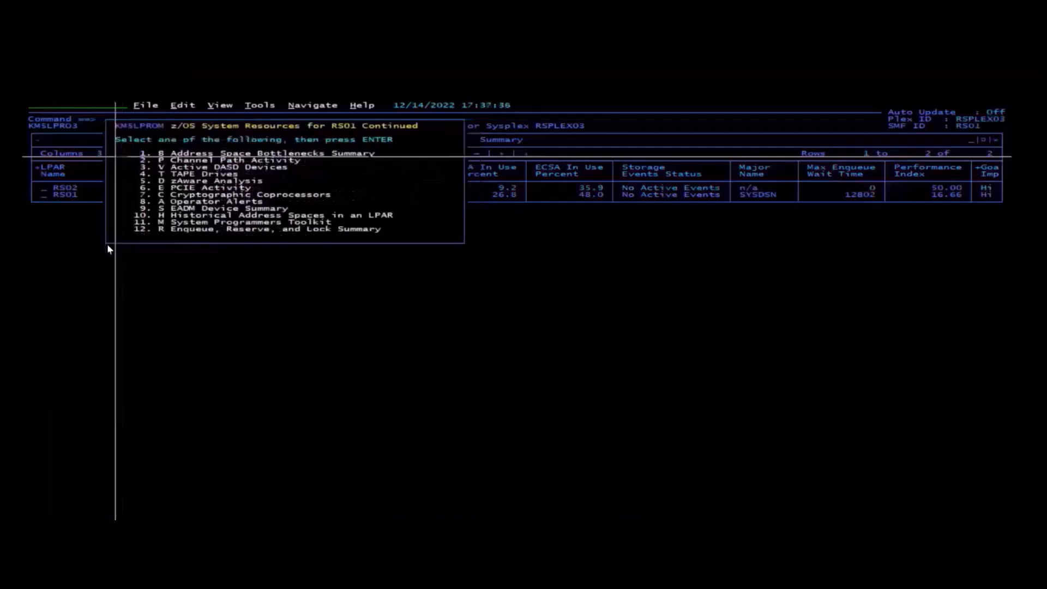
Choose option 12, Enqueue, Reserve and Lock Summary, for RS01
left_click(258, 228)
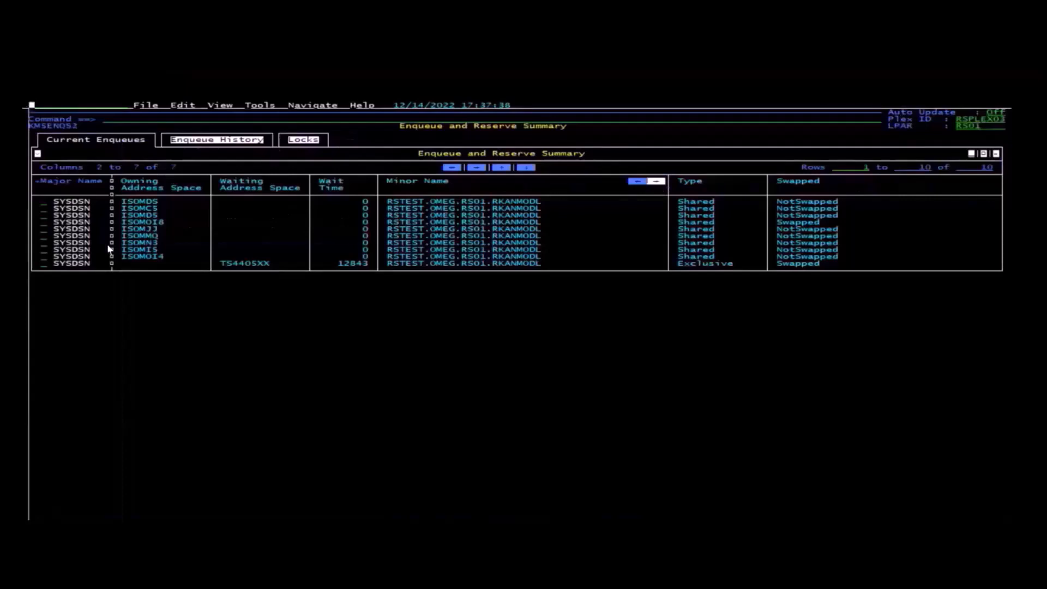
mouse_move(419, 184)
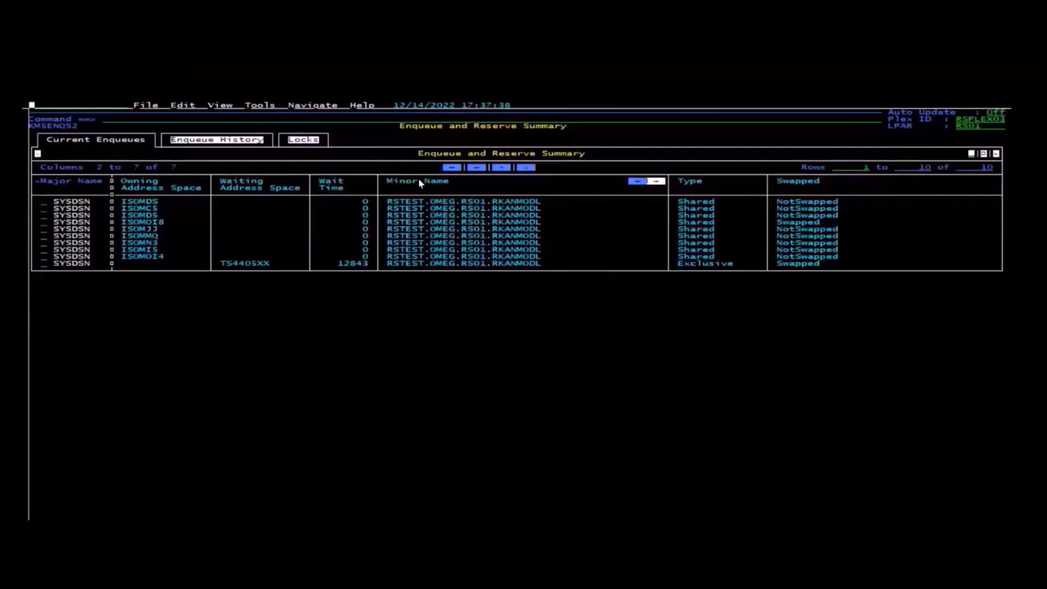
mouse_move(721, 274)
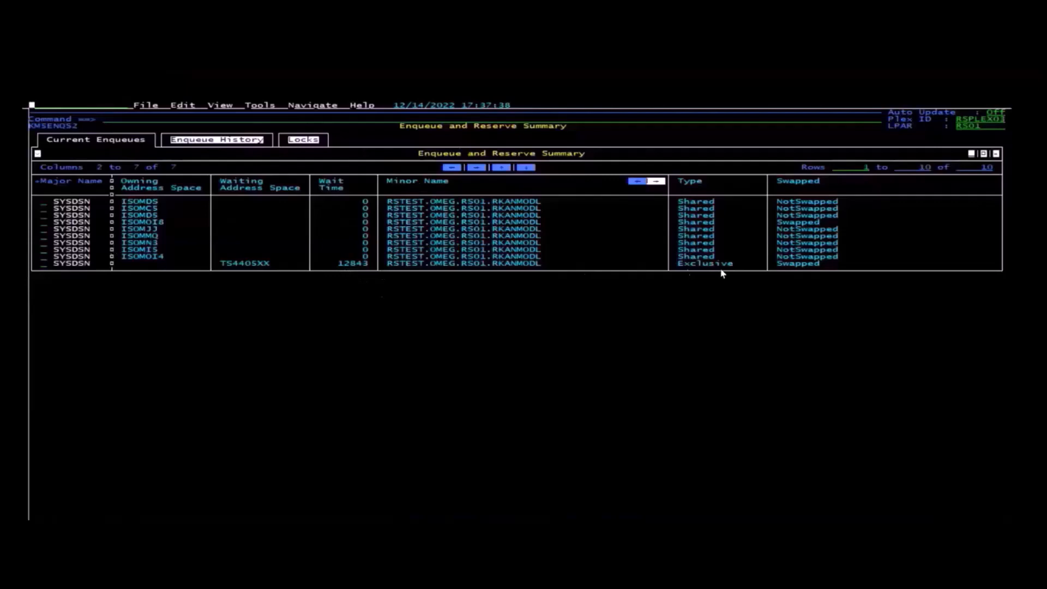
mouse_move(412, 227)
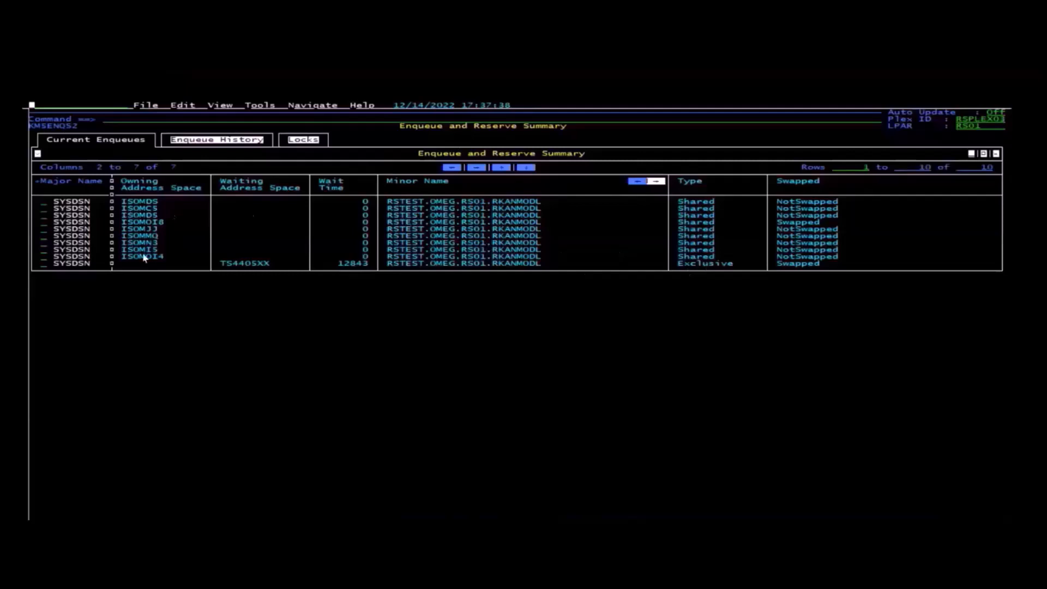
mouse_move(404, 289)
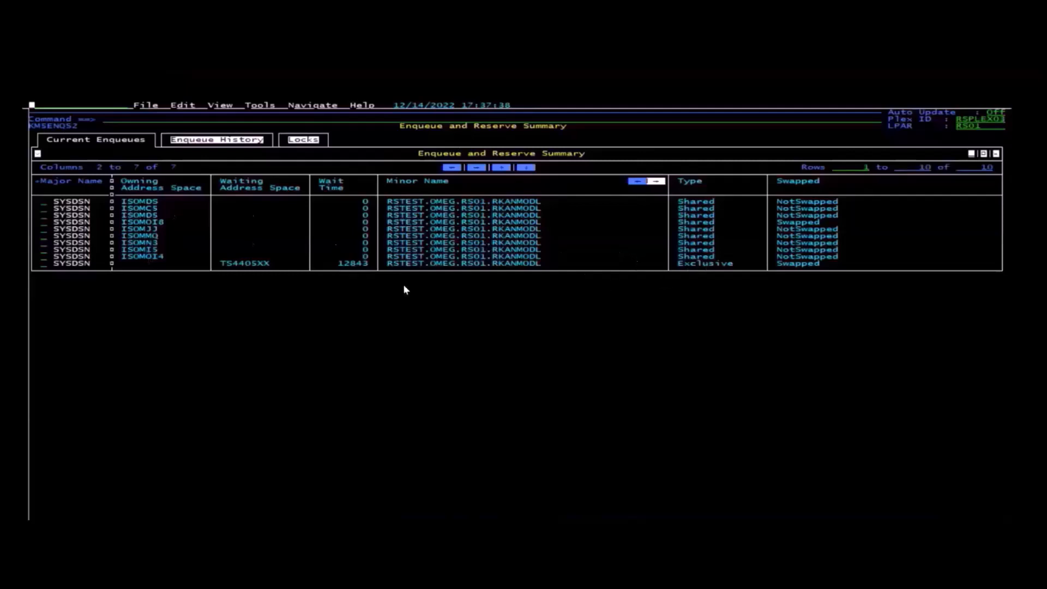
mouse_move(297, 305)
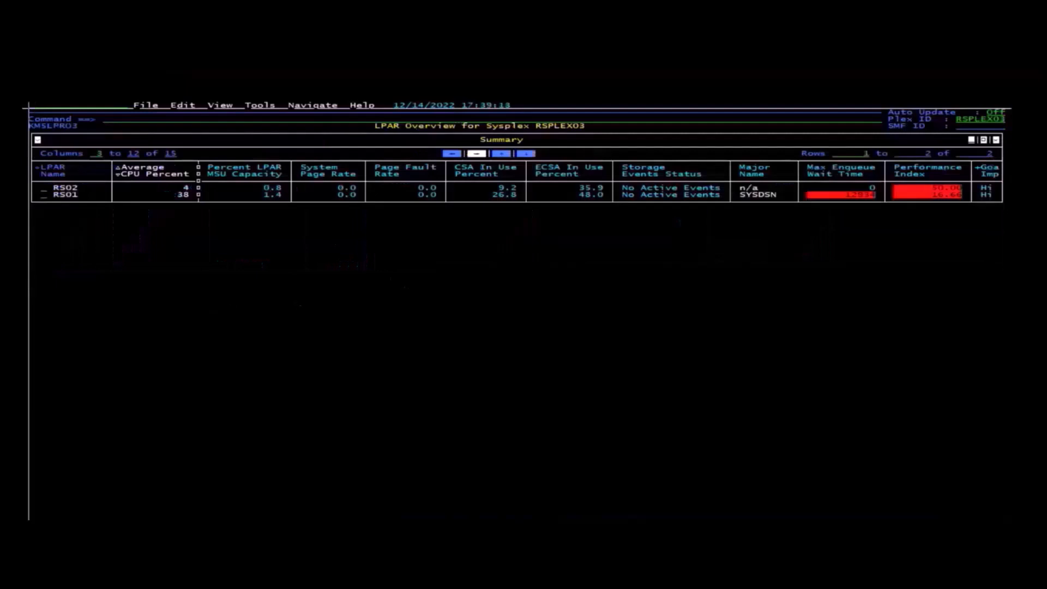
mouse_move(67, 239)
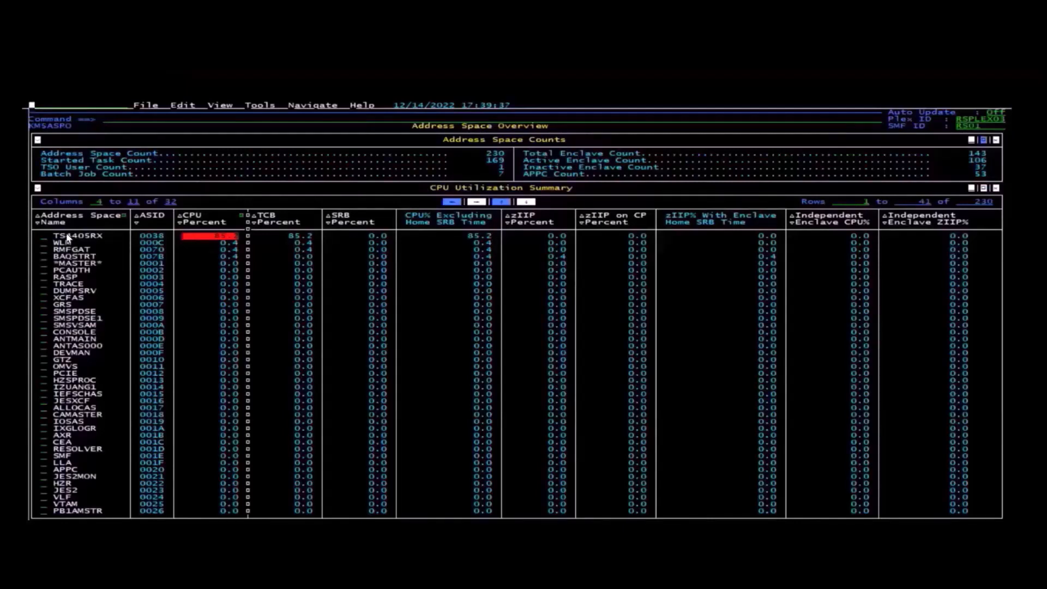
mouse_move(223, 244)
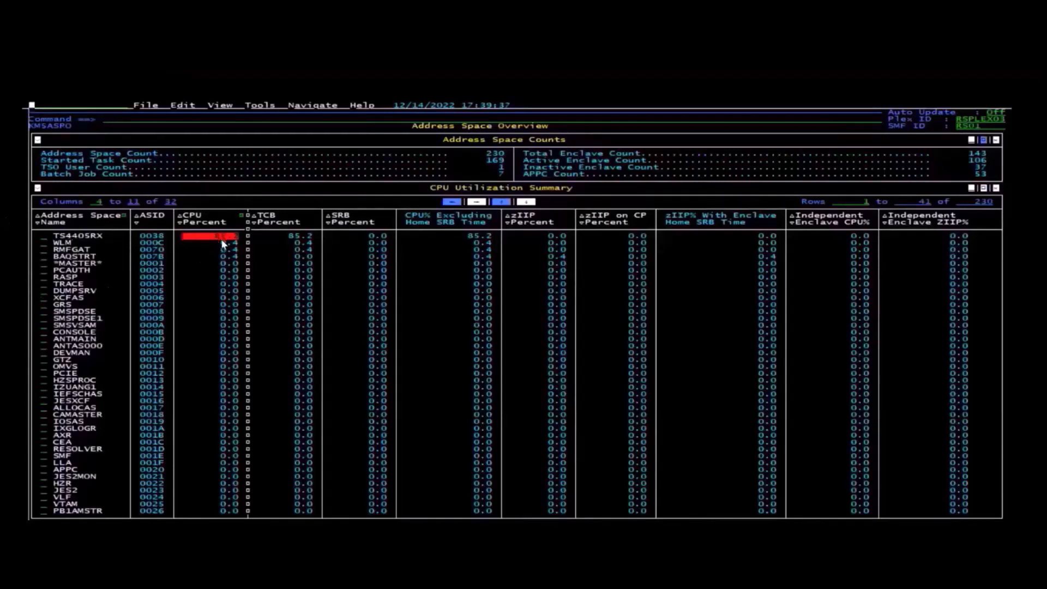
mouse_move(204, 247)
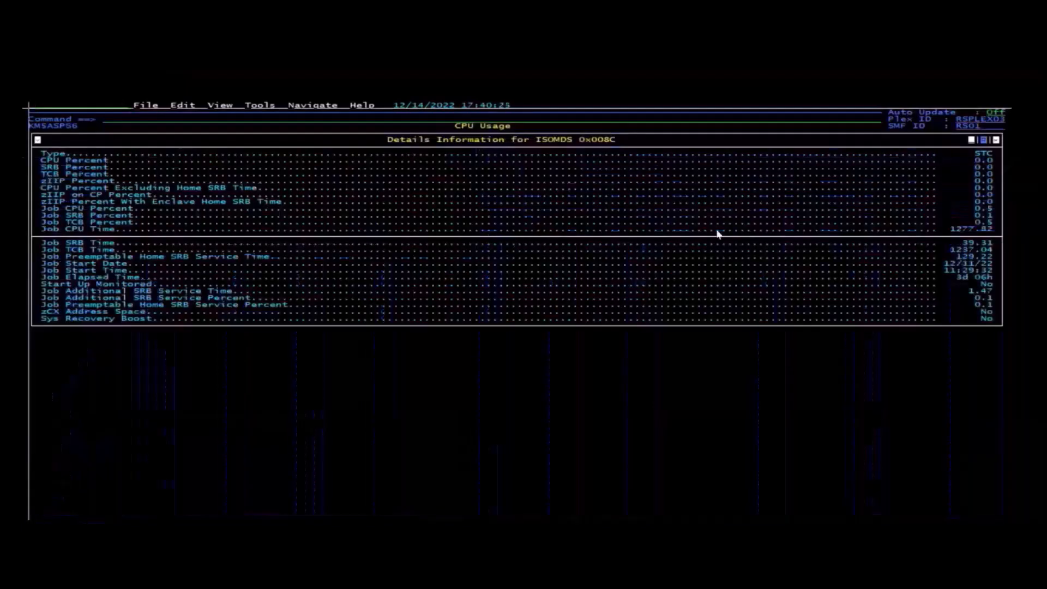
mouse_move(941, 239)
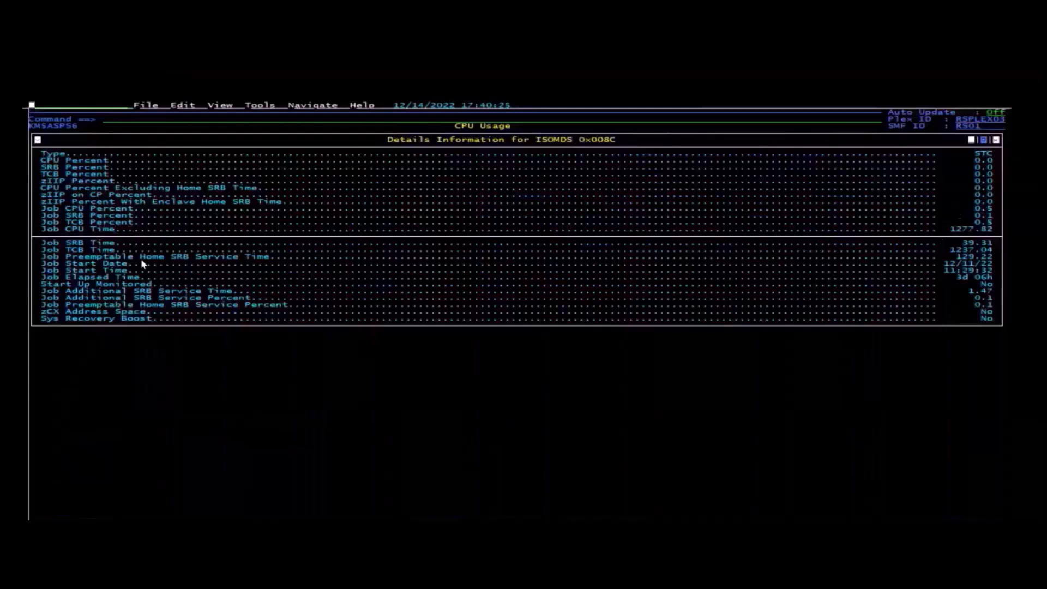
mouse_move(587, 223)
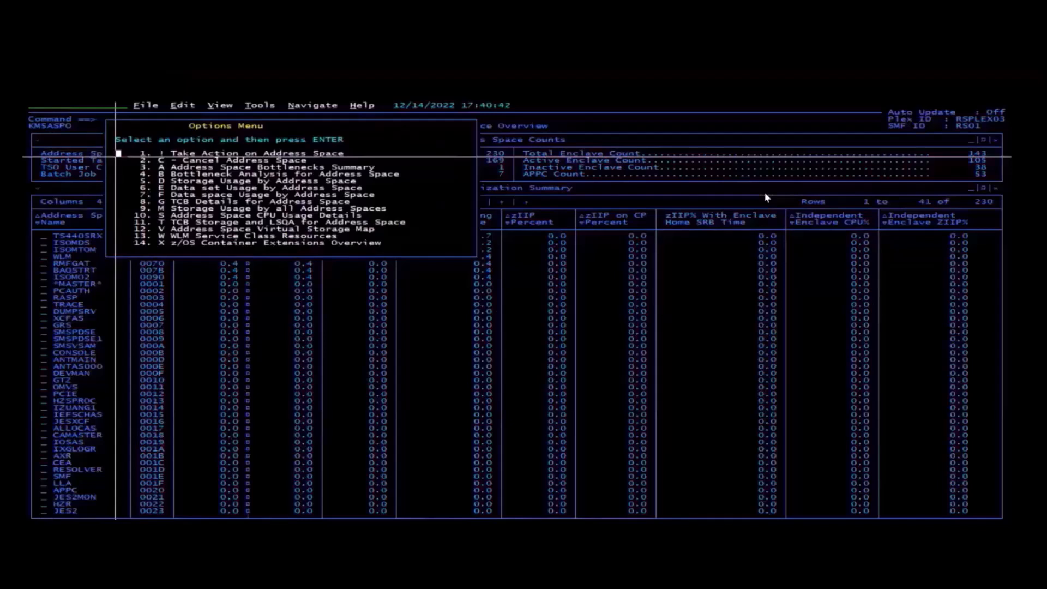
mouse_move(210, 225)
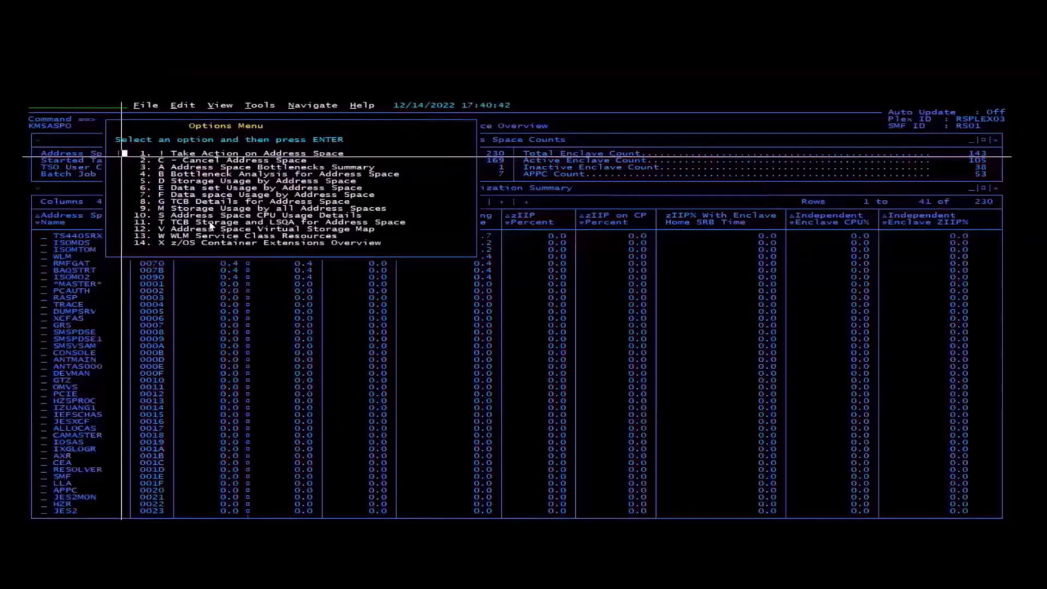
Choose Take Action on Address Space for TS440SRX
left_click(234, 152)
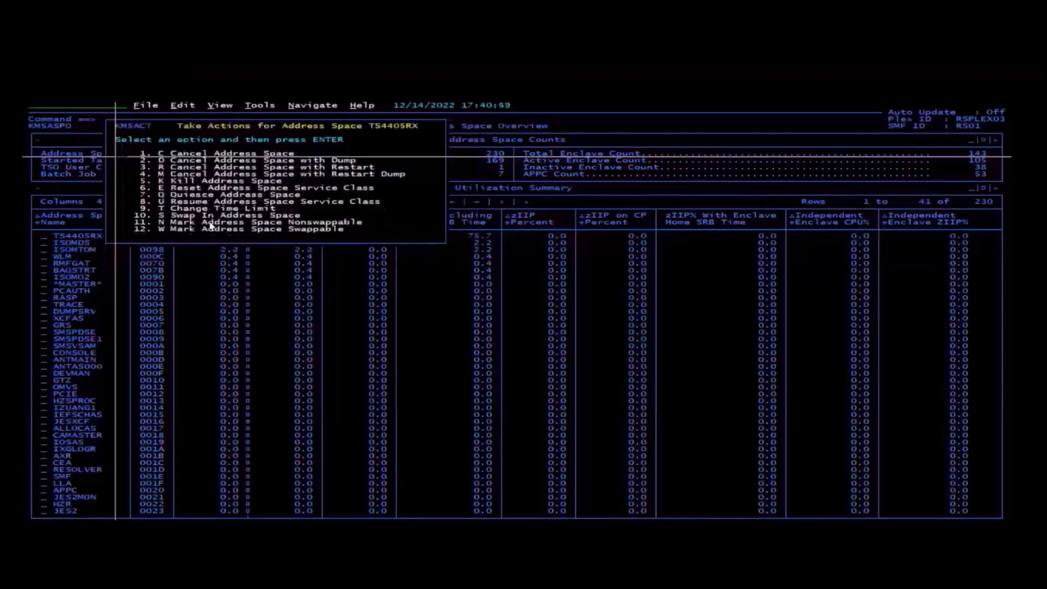
mouse_move(403, 361)
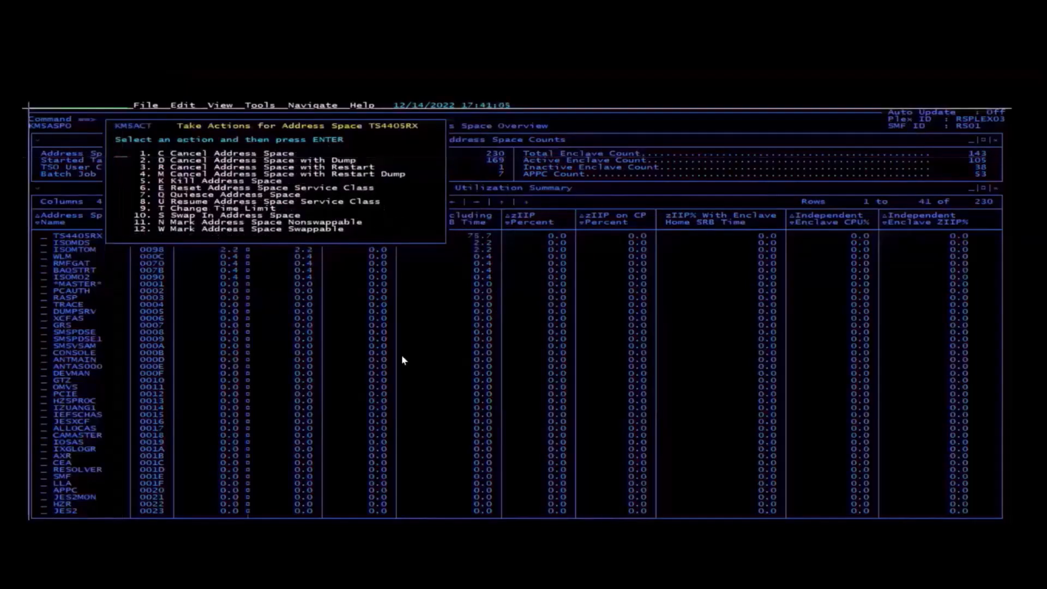
mouse_move(257, 185)
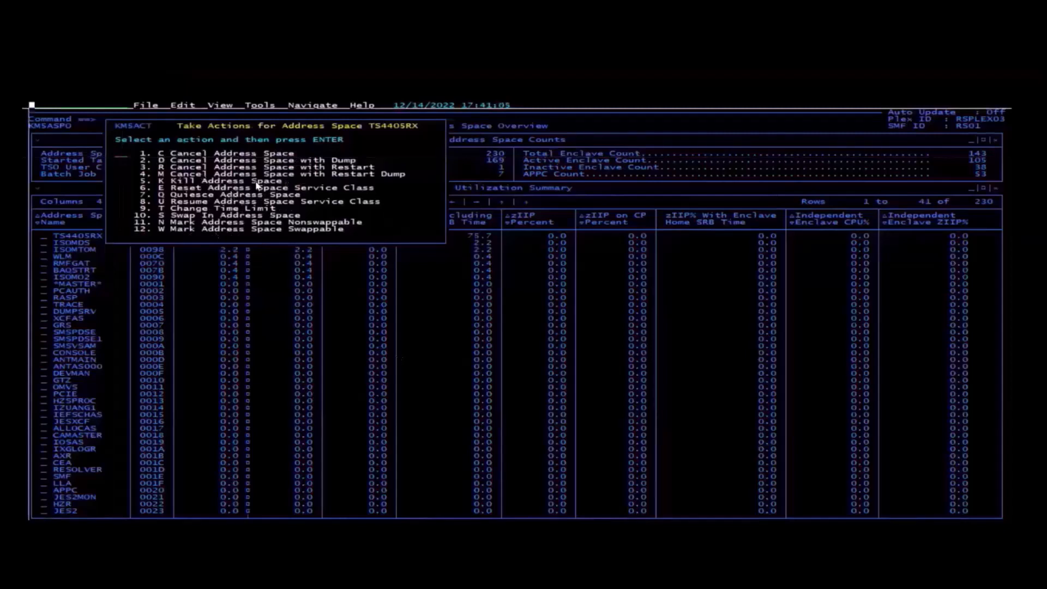
mouse_move(357, 197)
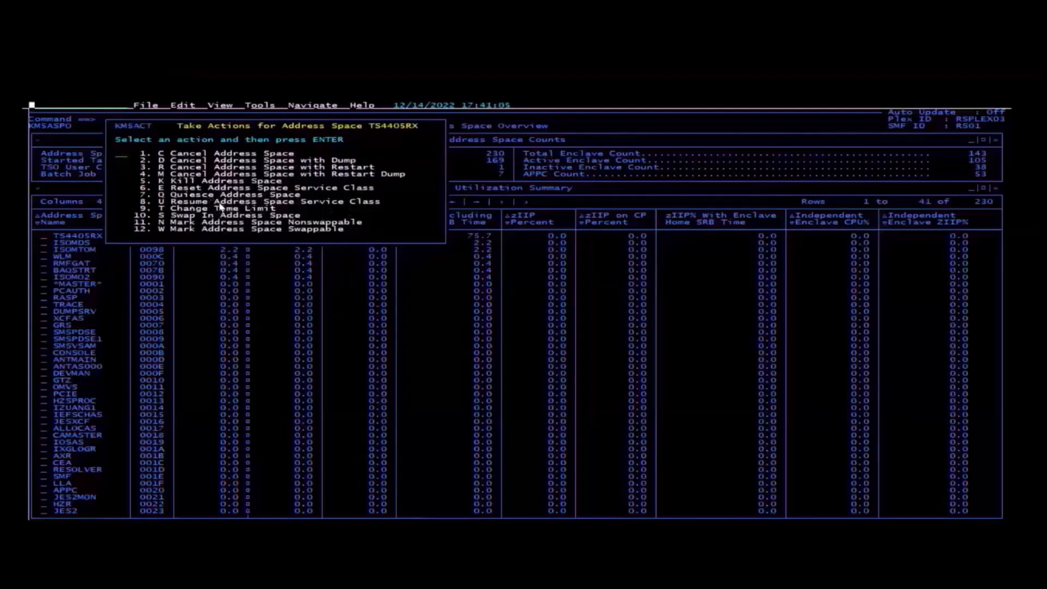
mouse_move(304, 217)
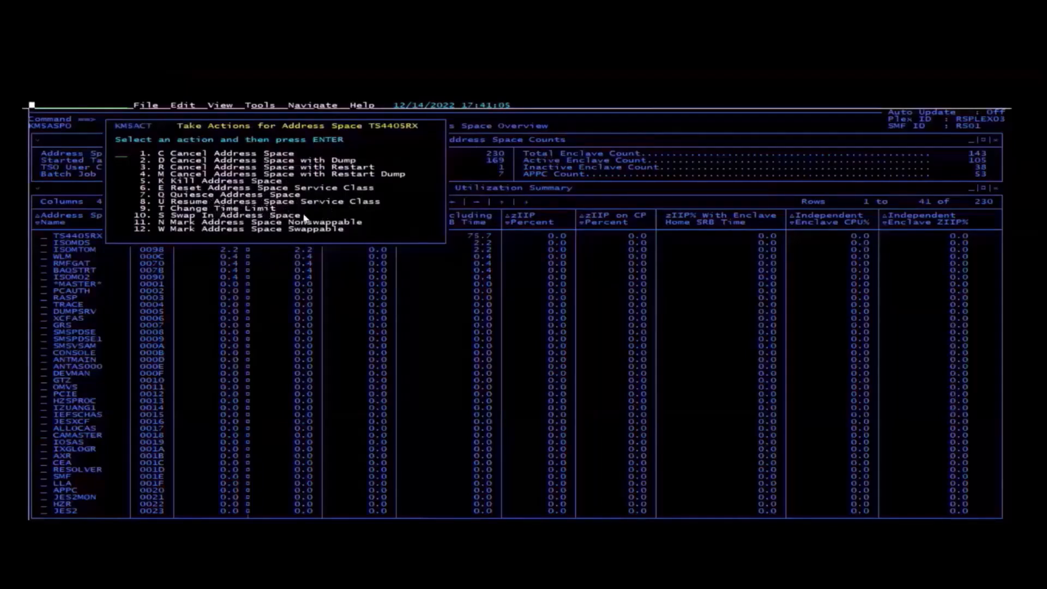
mouse_move(240, 224)
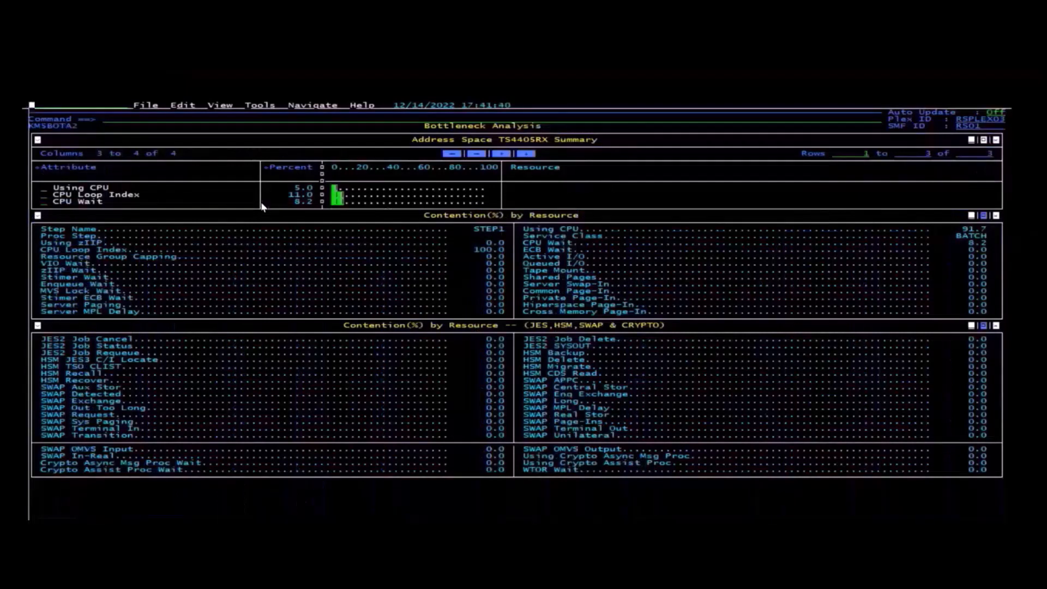
mouse_move(297, 199)
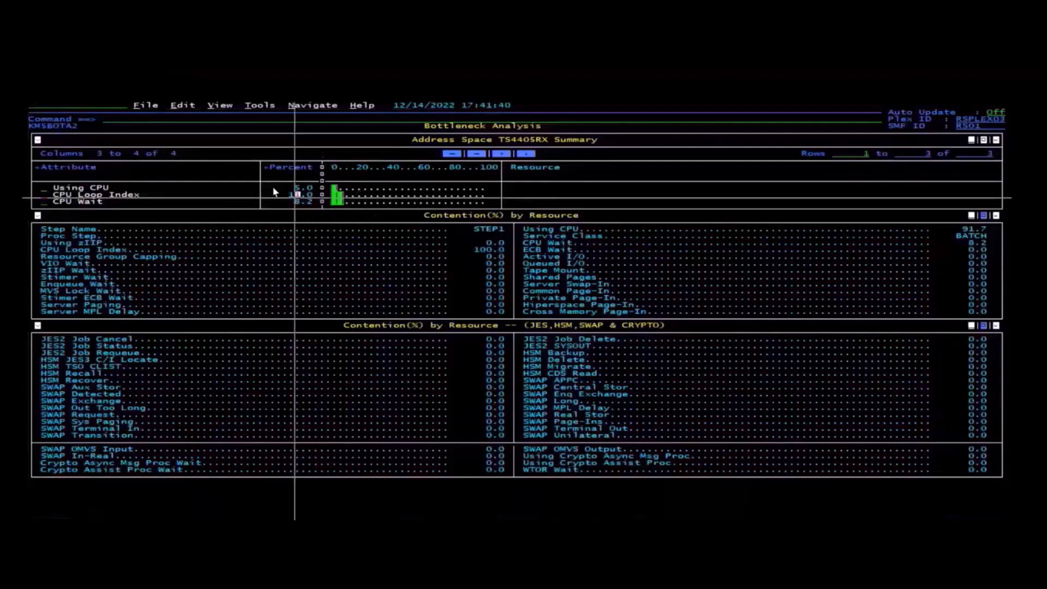
mouse_move(263, 225)
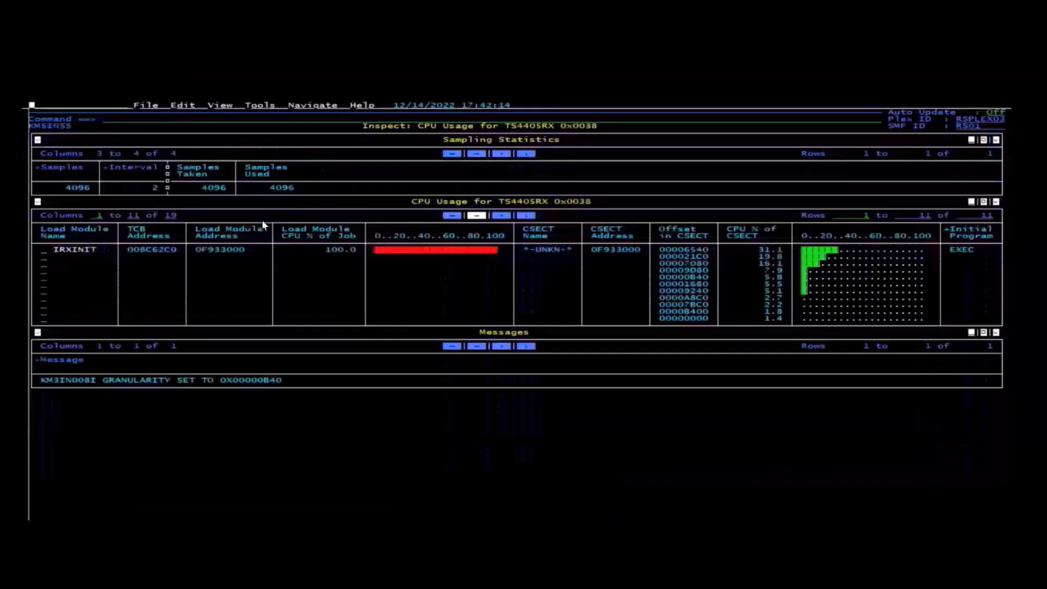
mouse_move(454, 282)
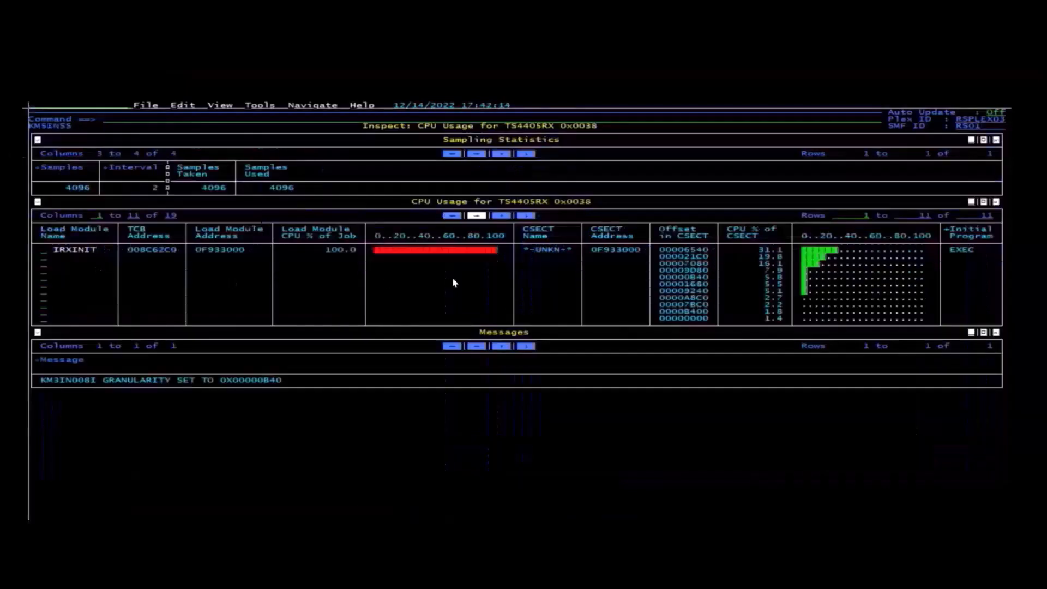
mouse_move(612, 274)
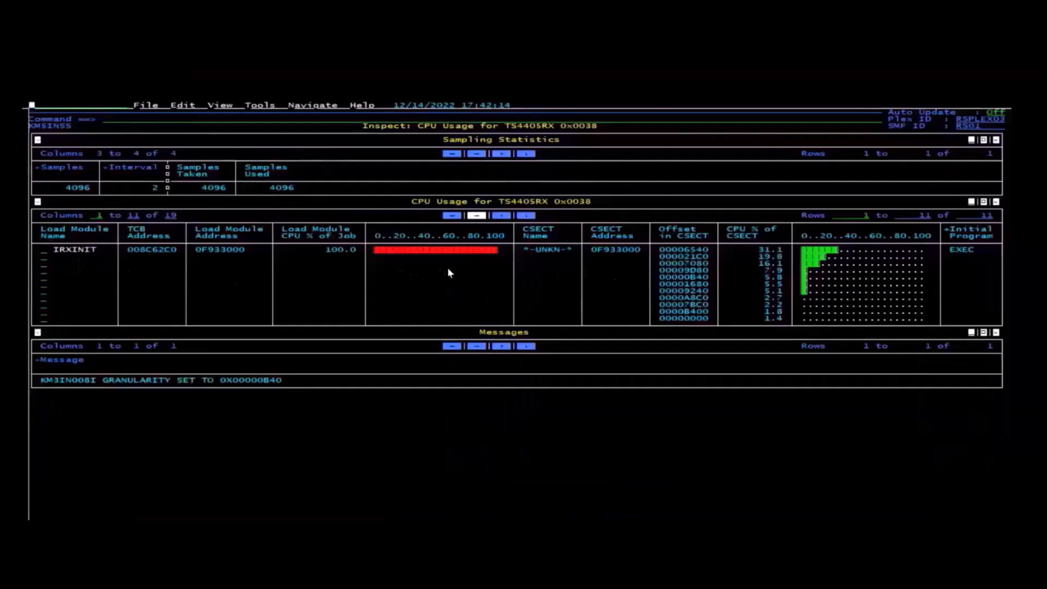
mouse_move(680, 287)
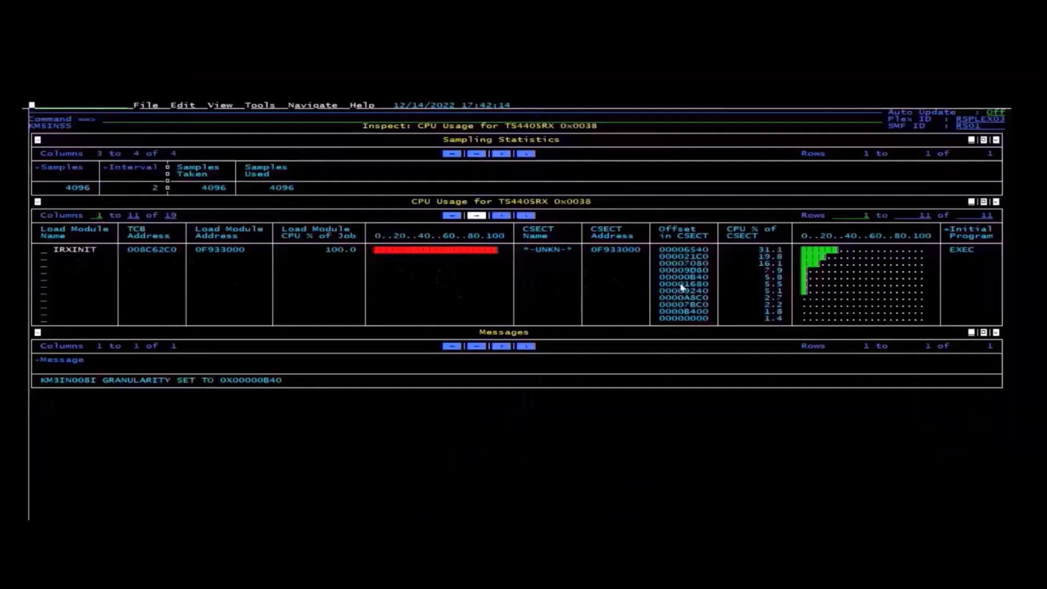
mouse_move(427, 273)
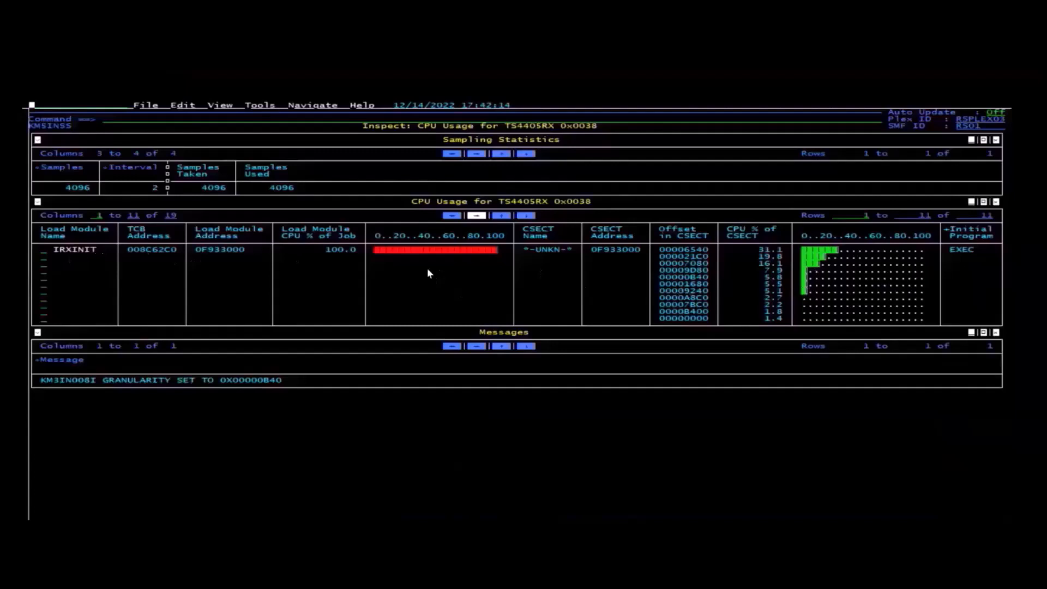
mouse_move(828, 264)
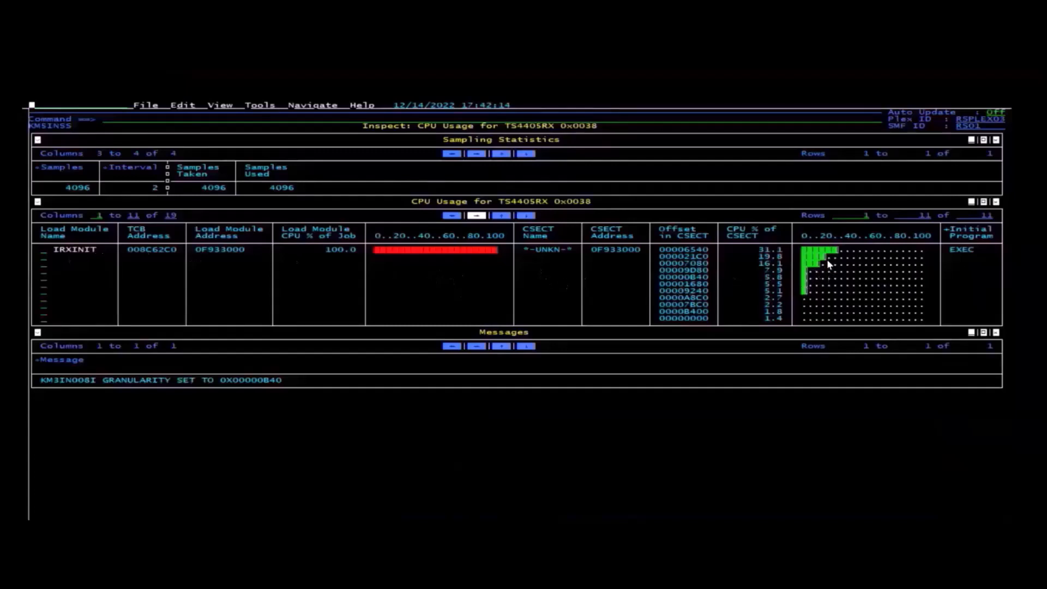
mouse_move(816, 283)
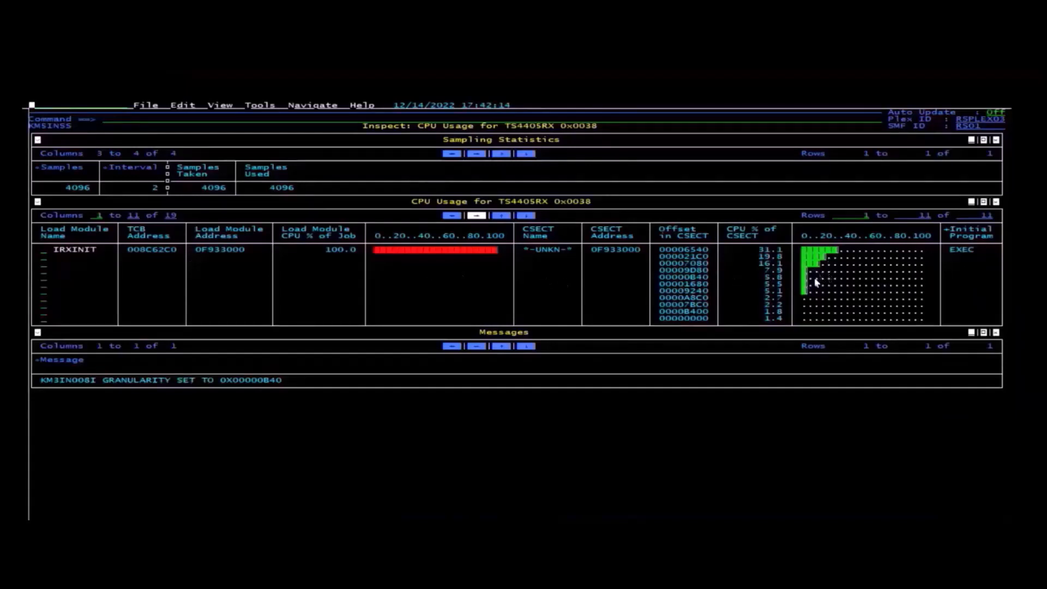
mouse_move(240, 307)
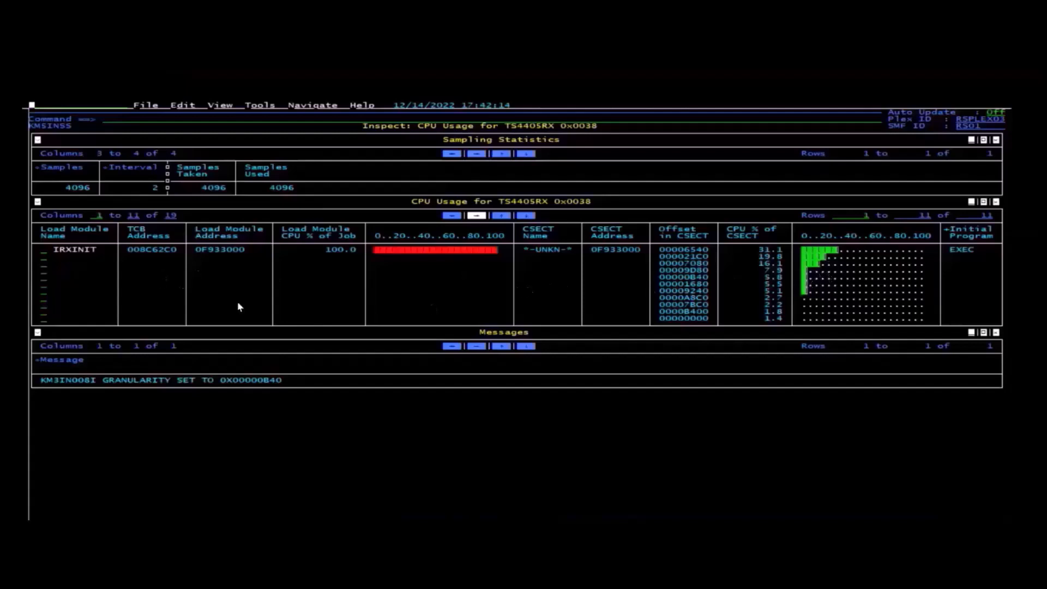
mouse_move(359, 314)
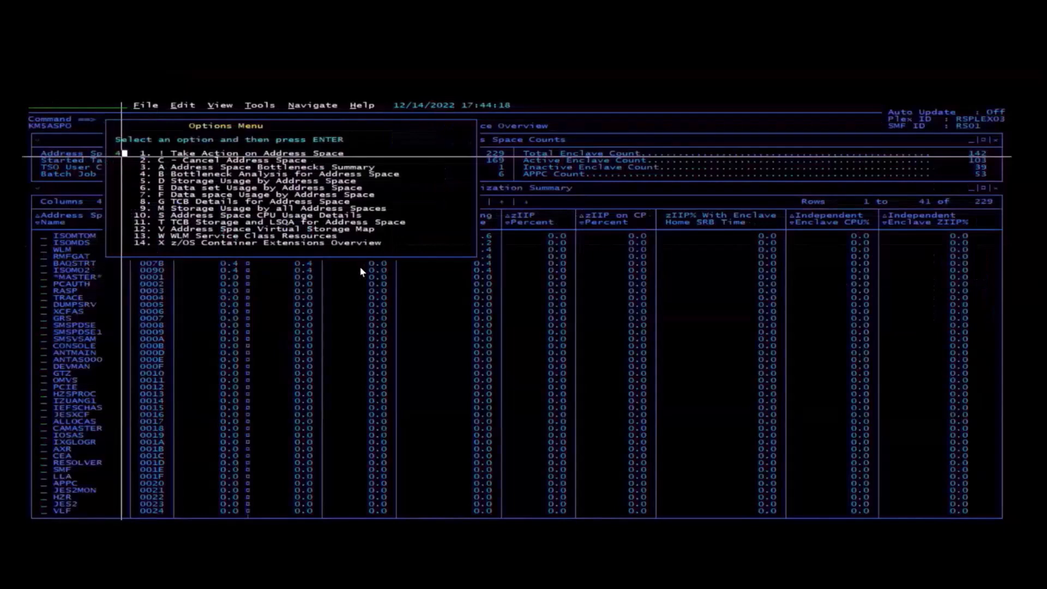
Choose Bottleneck Analysis for the ISOMDS address space
left_click(213, 167)
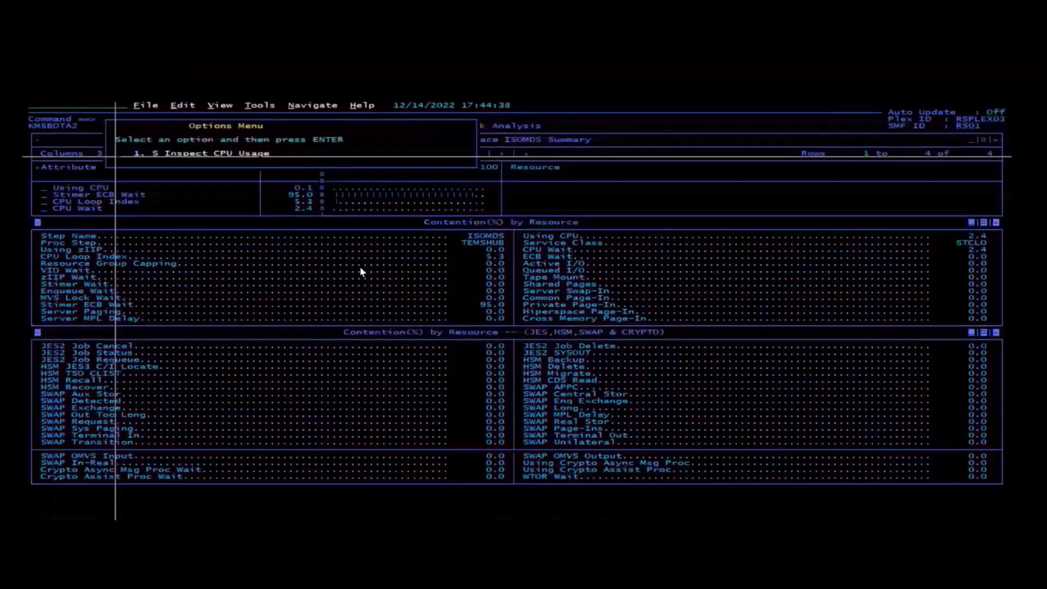
Run Inspect CPU Usage for ISOMDS, view further columns, then return to Address Space Overview
key("Return")
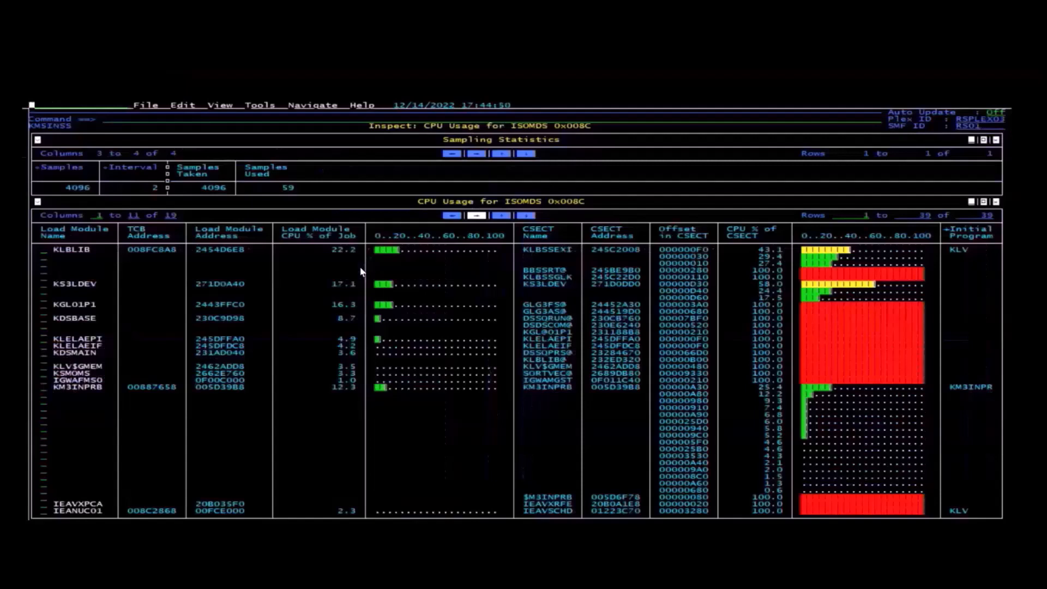
mouse_move(297, 203)
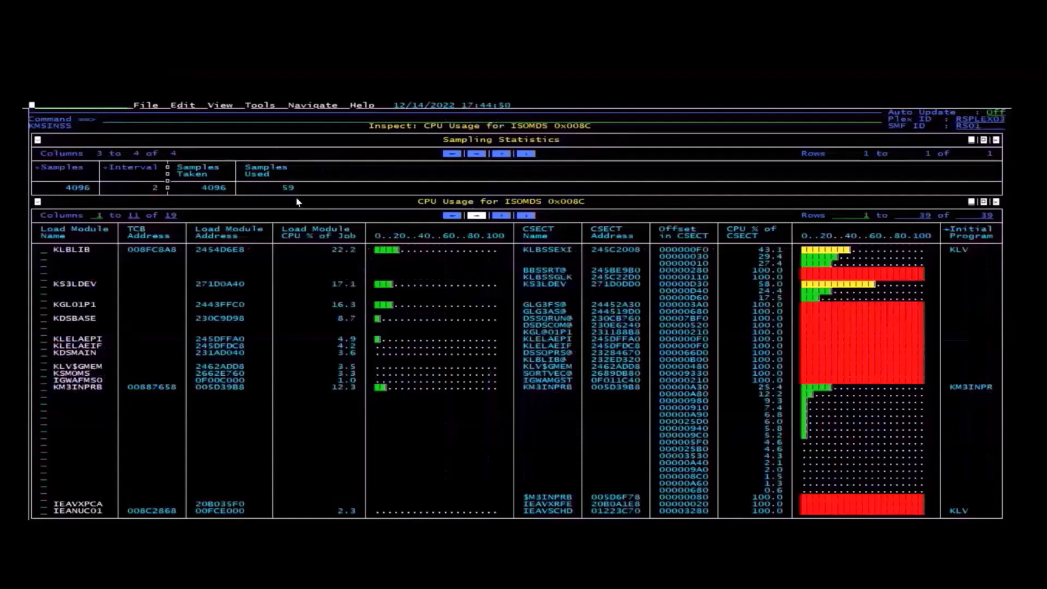
mouse_move(393, 280)
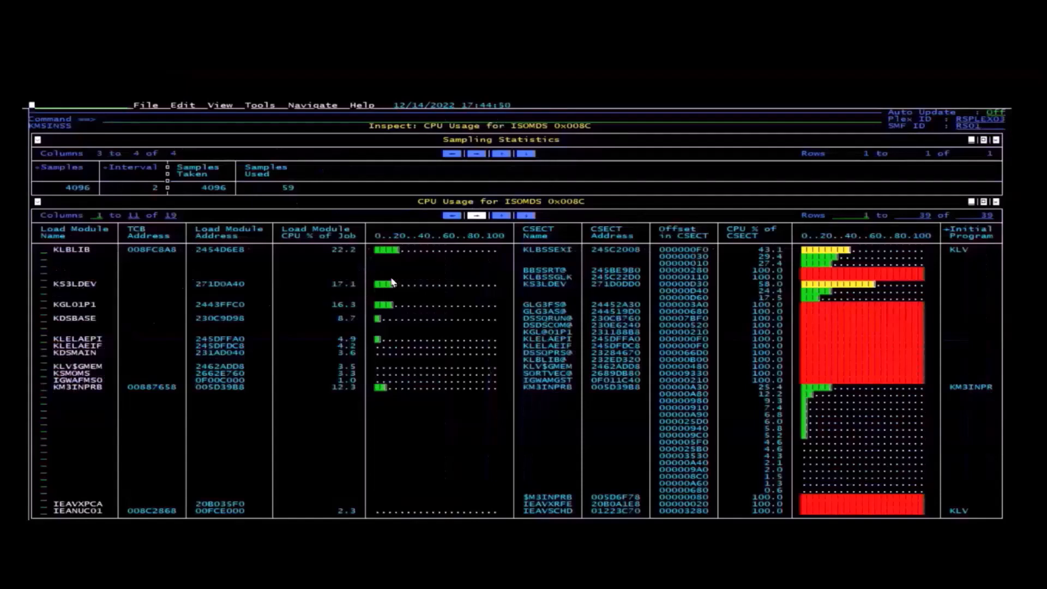
mouse_move(408, 367)
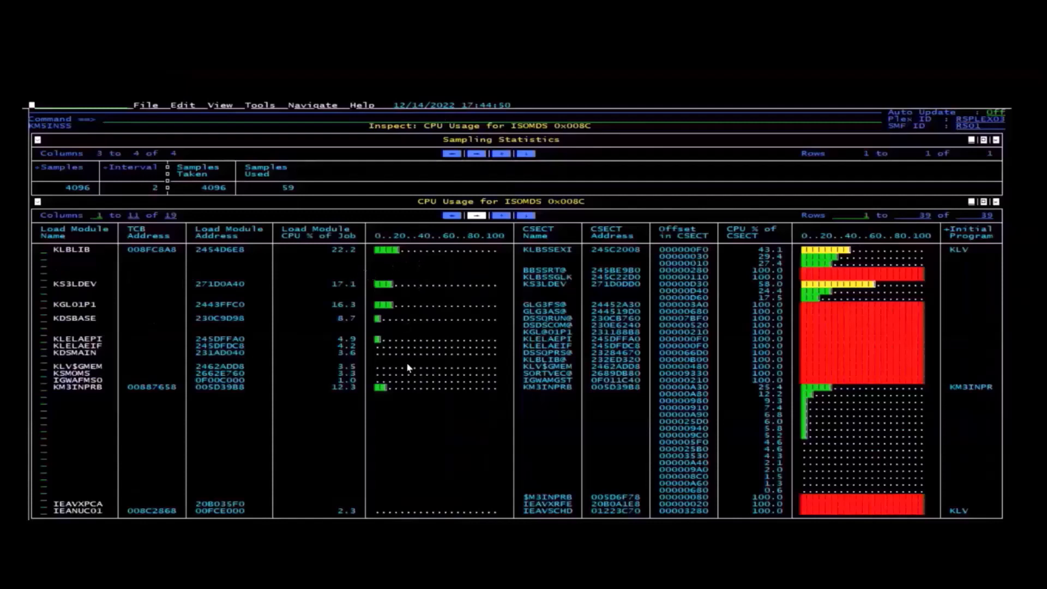
mouse_move(525, 411)
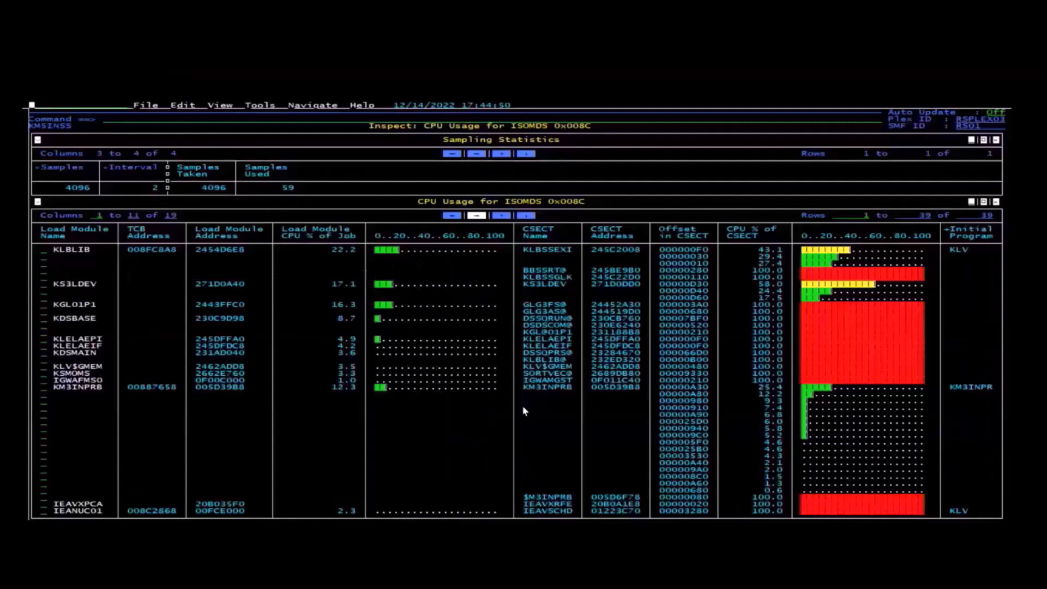
mouse_move(509, 437)
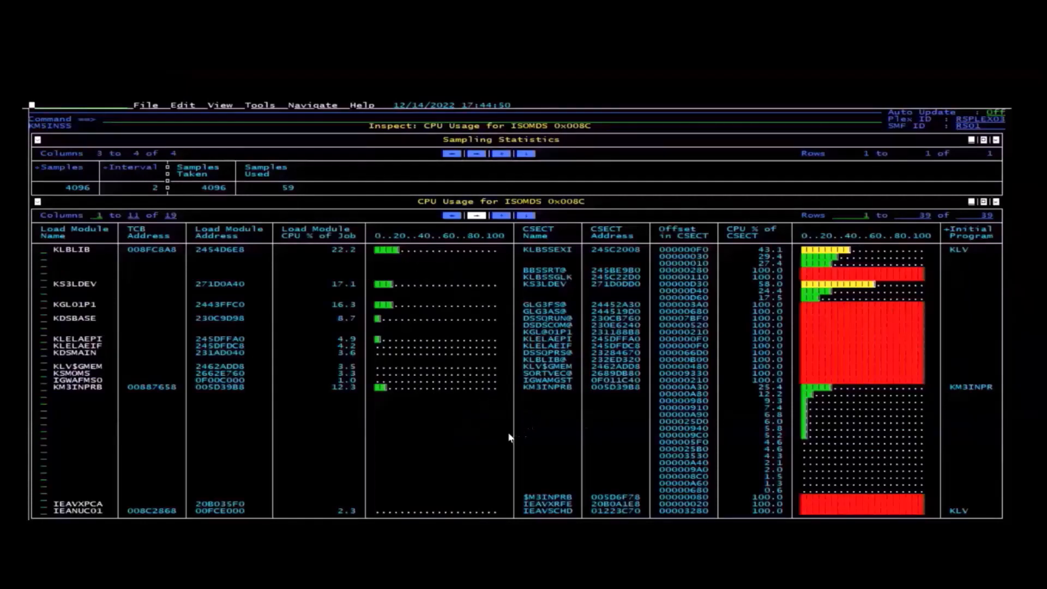
mouse_move(272, 435)
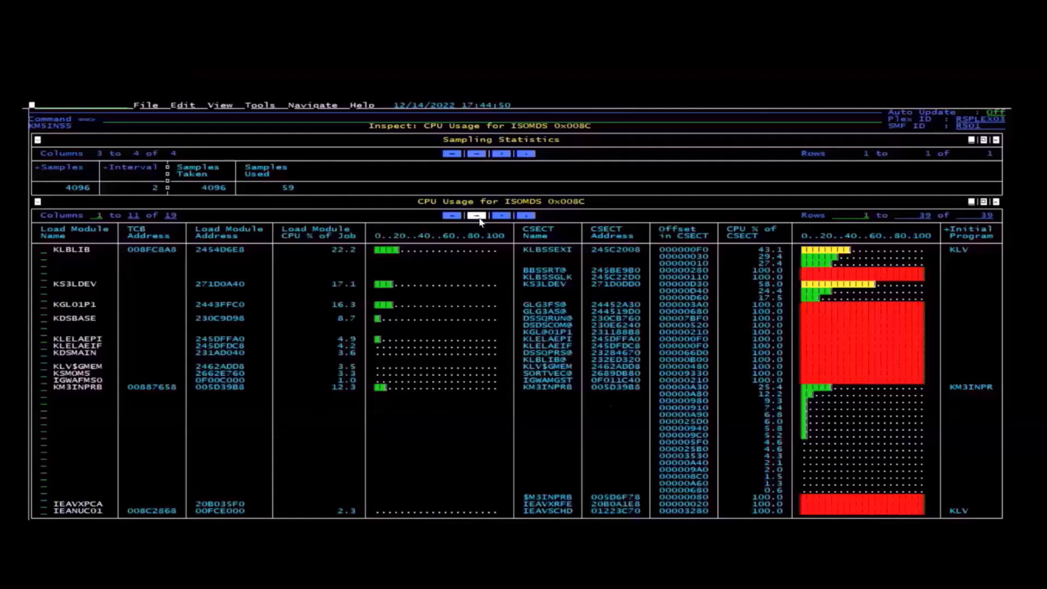
left_click(476, 215)
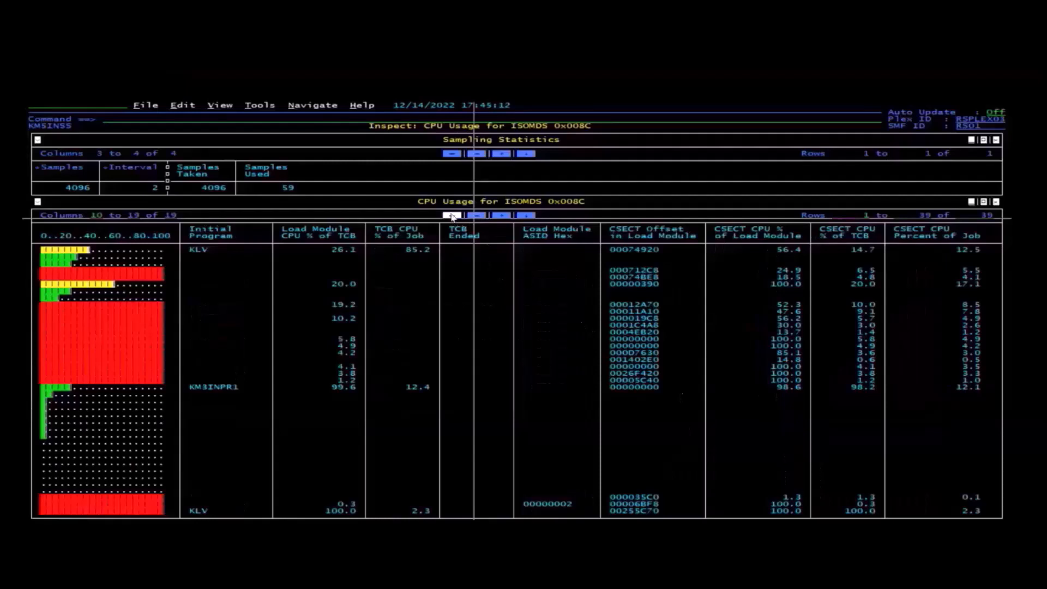
left_click(477, 215)
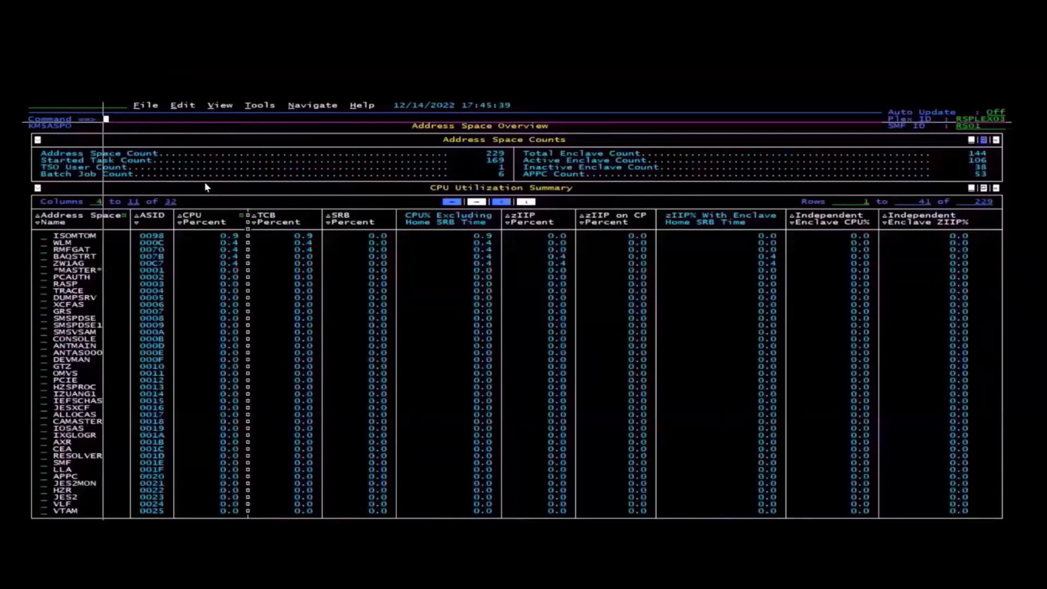
Filter the Address Space Overview to names matching TS4405* via the FILTER command
type("filter")
type("TS4405*")
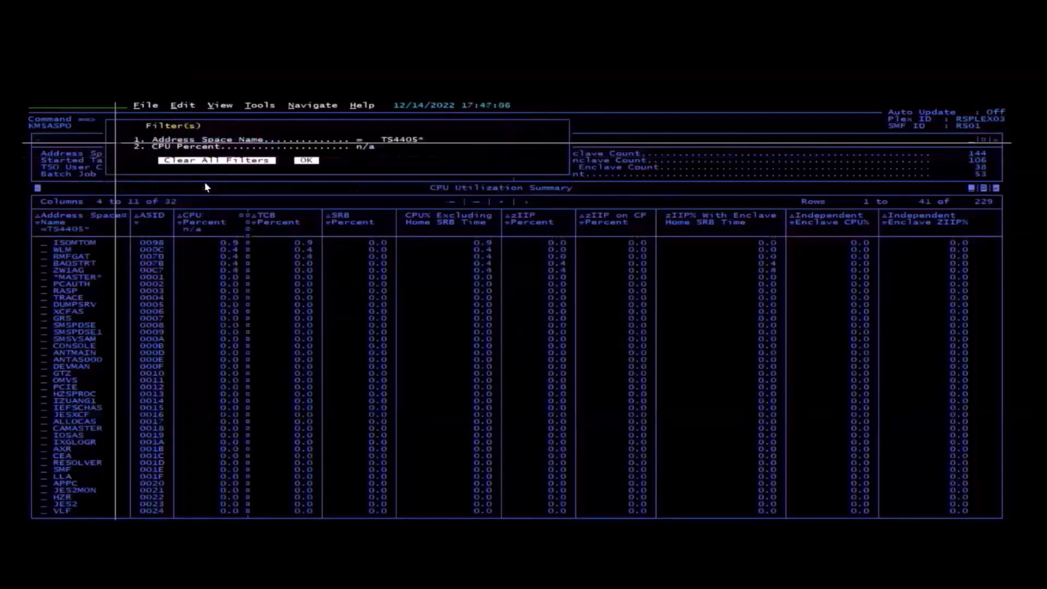
left_click(305, 161)
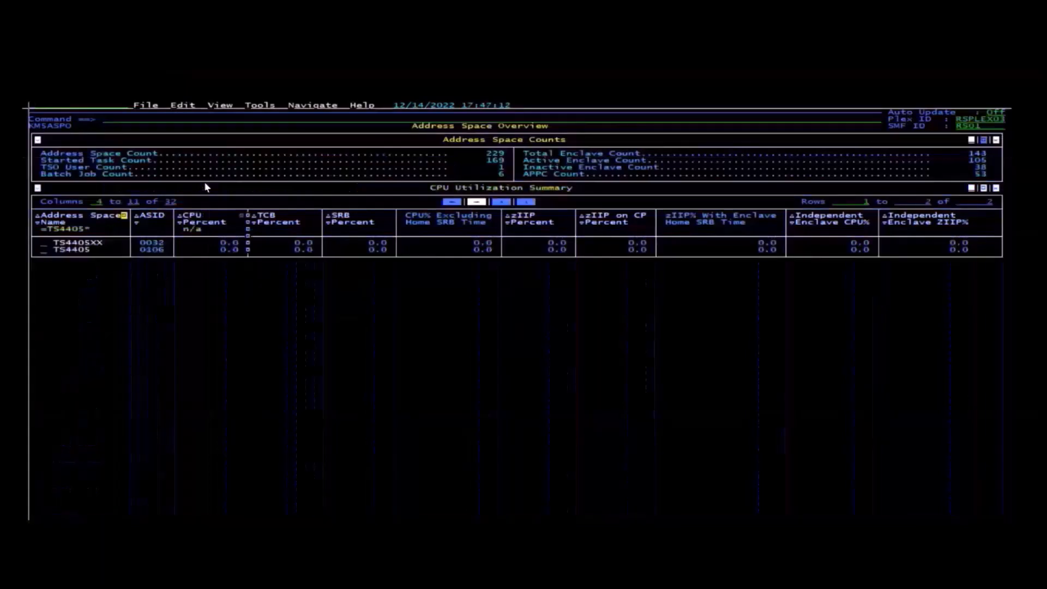
mouse_move(59, 257)
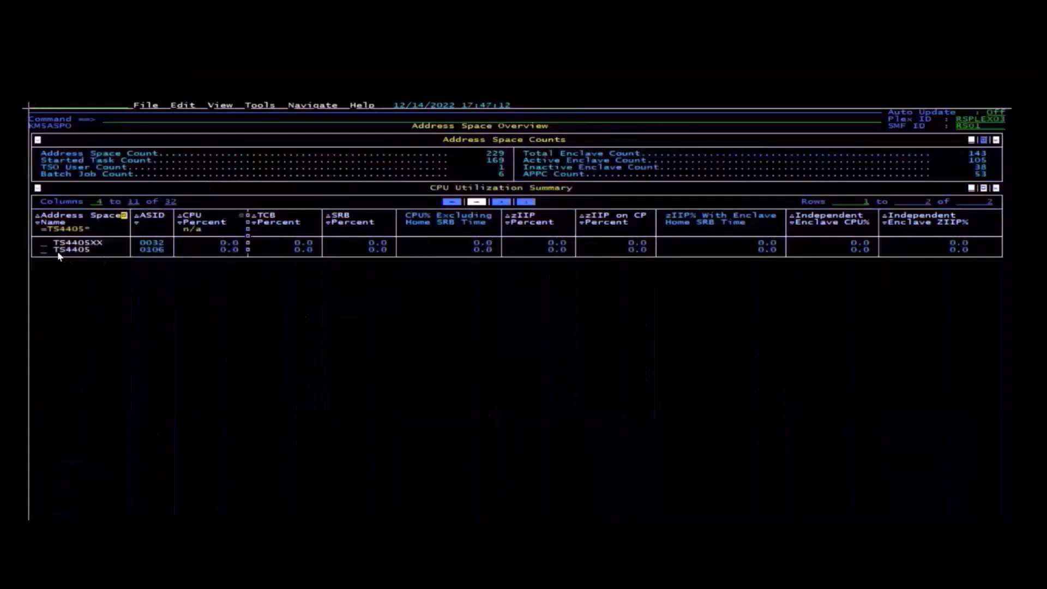
mouse_move(159, 242)
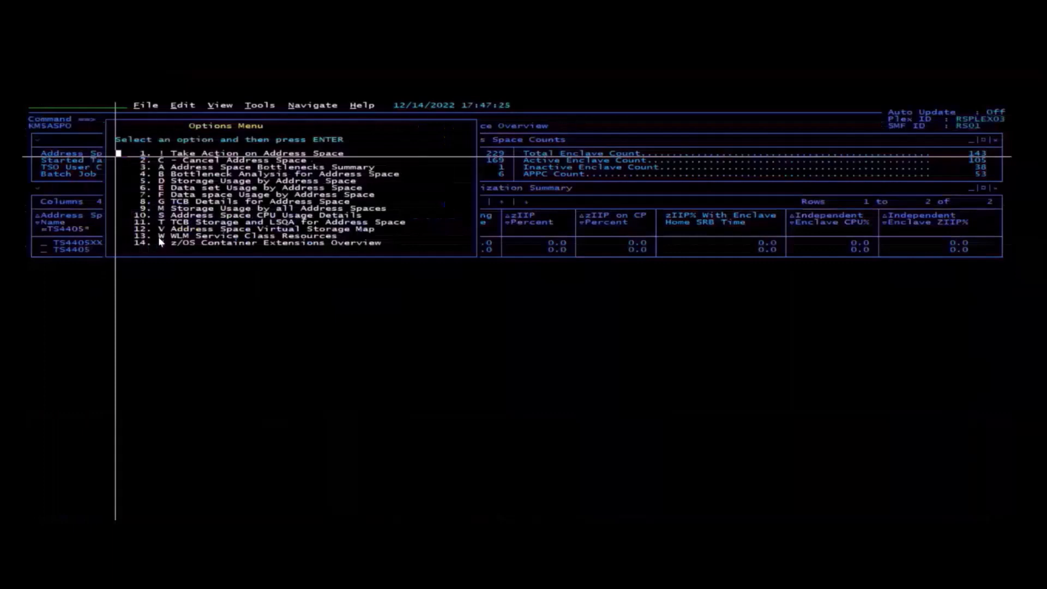
Choose option 4 to show Bottleneck Analysis for TS4405XX (50.1% SWAP, 2.9% enqueue wait on SYSDSN)
type("4")
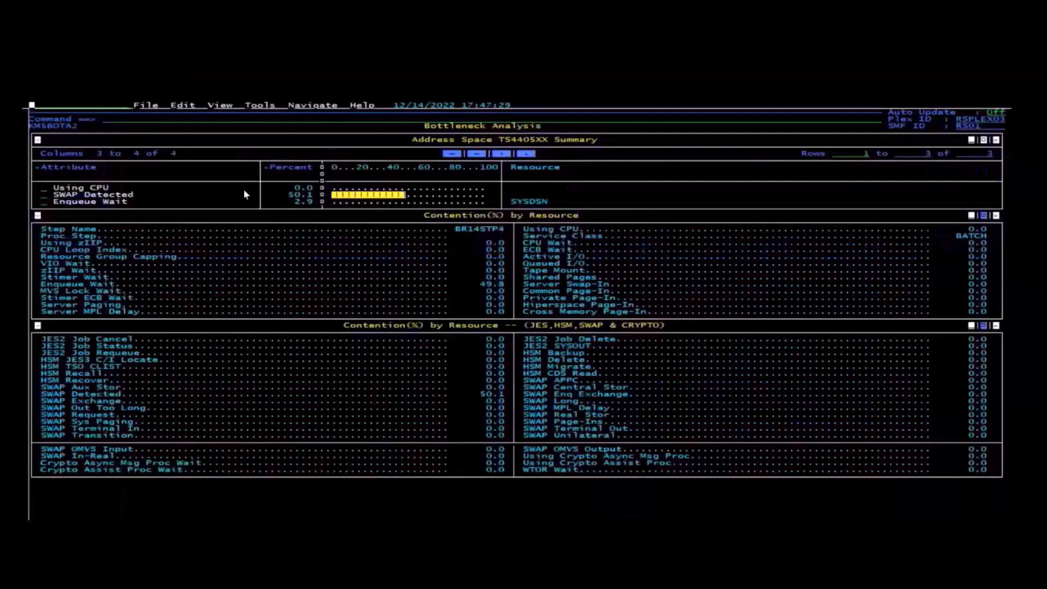
mouse_move(409, 206)
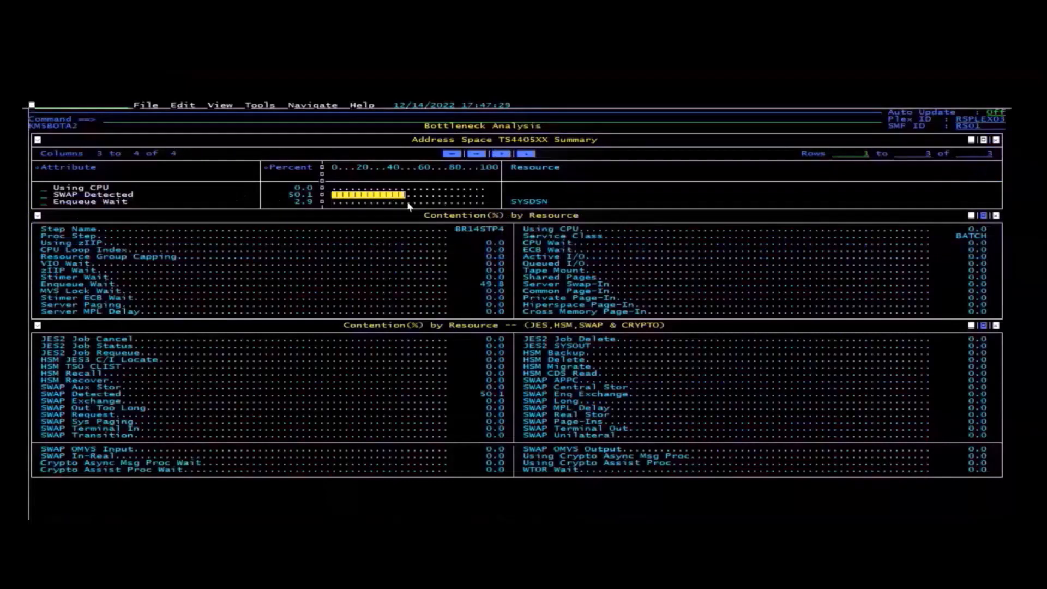
mouse_move(336, 269)
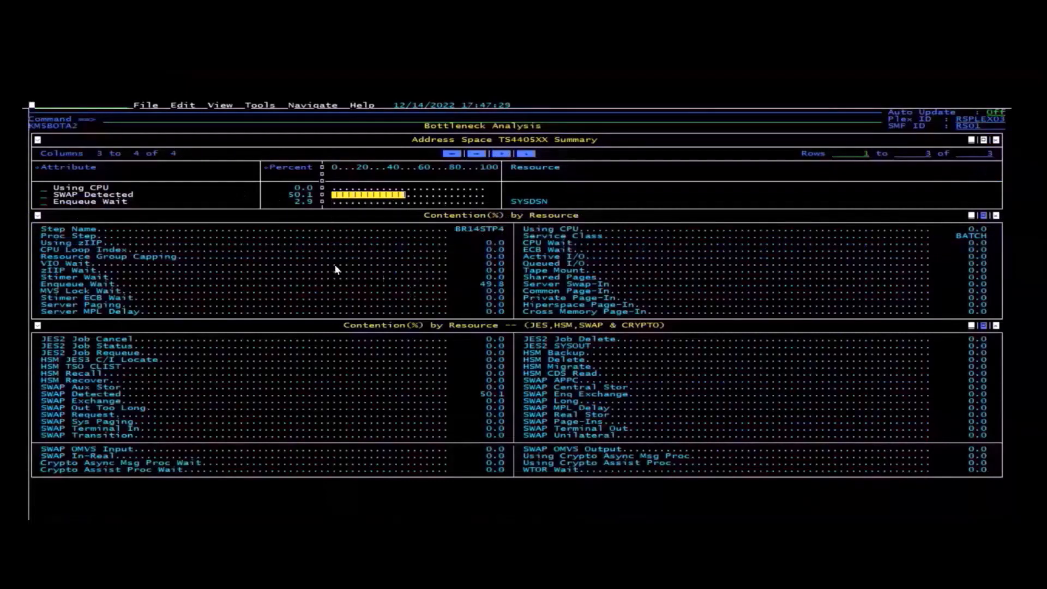
mouse_move(340, 263)
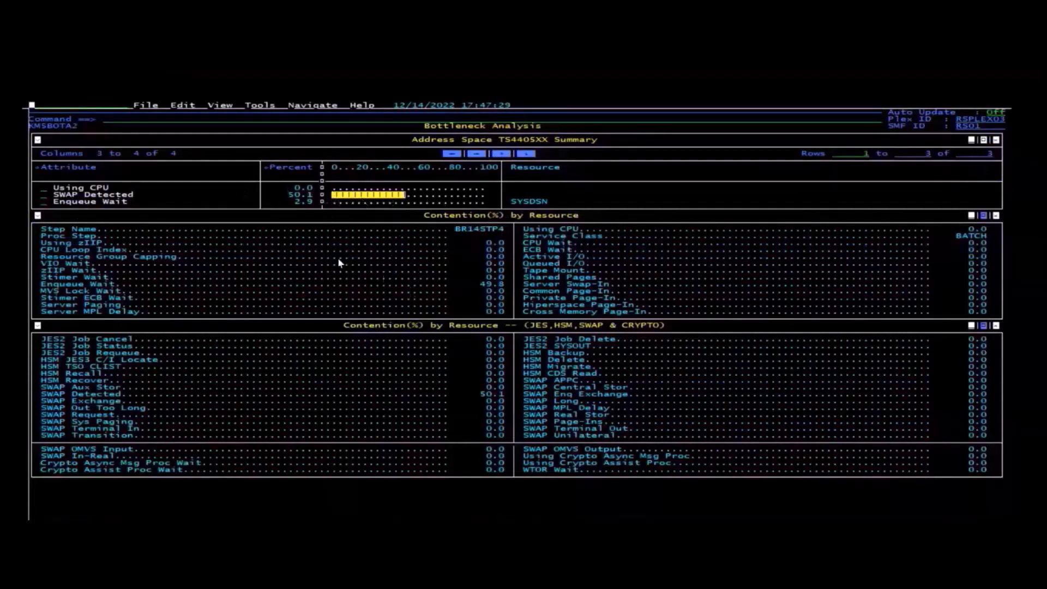
mouse_move(379, 274)
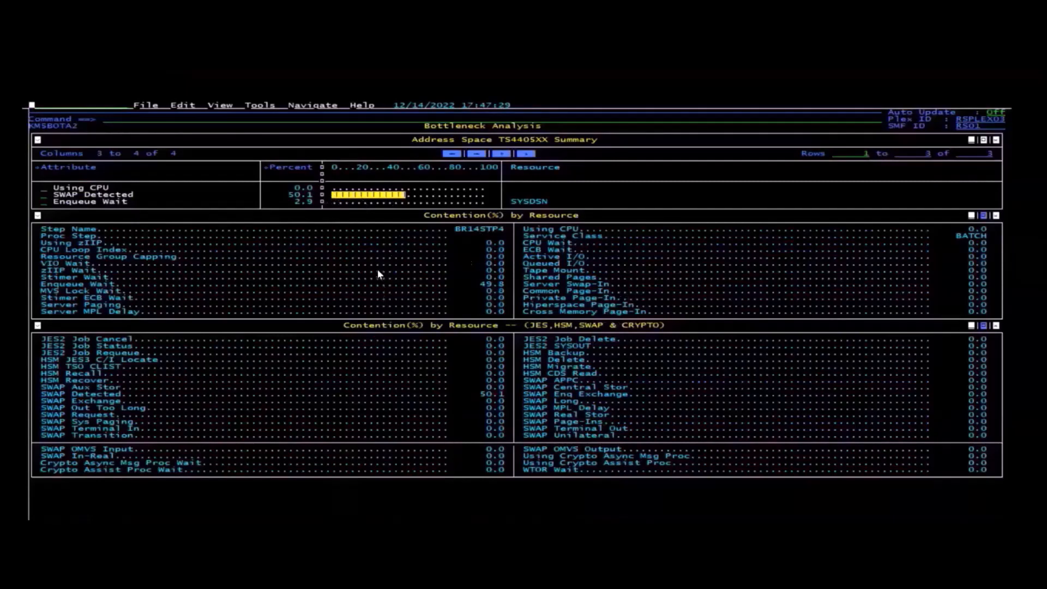